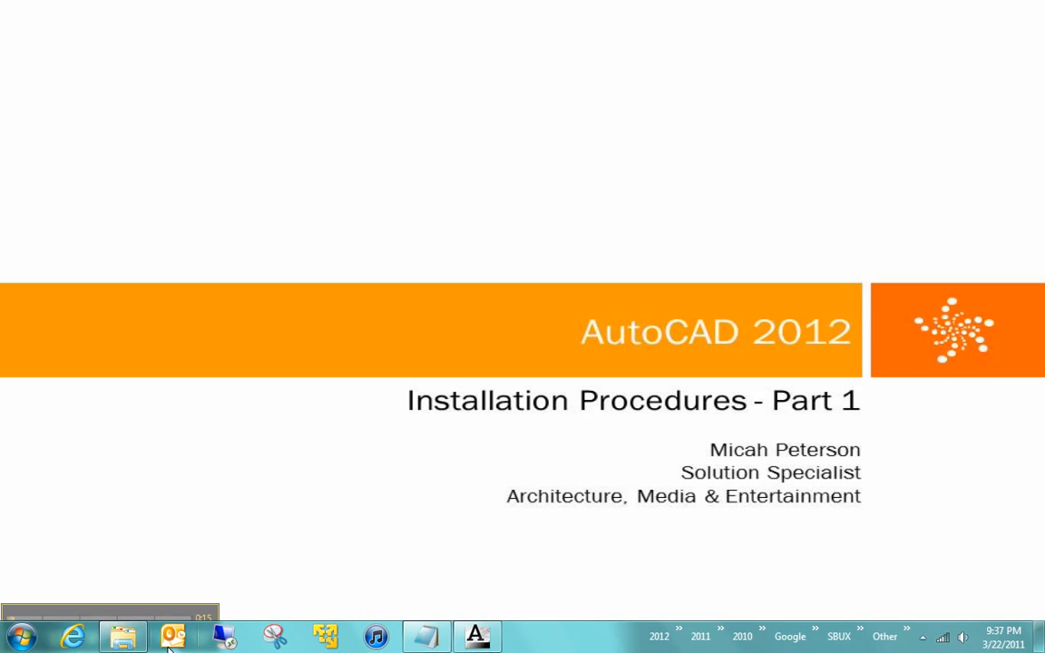
Step: Select setup.exe in the AutoCAD 2012 64bit installation folder
click(122, 635)
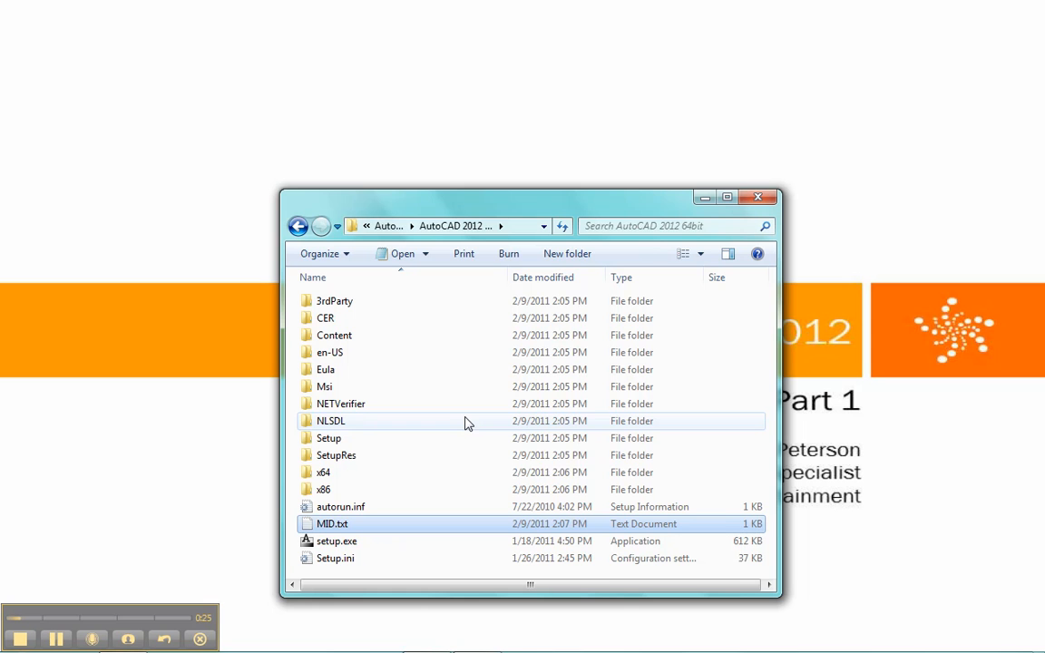
mouse_move(467, 423)
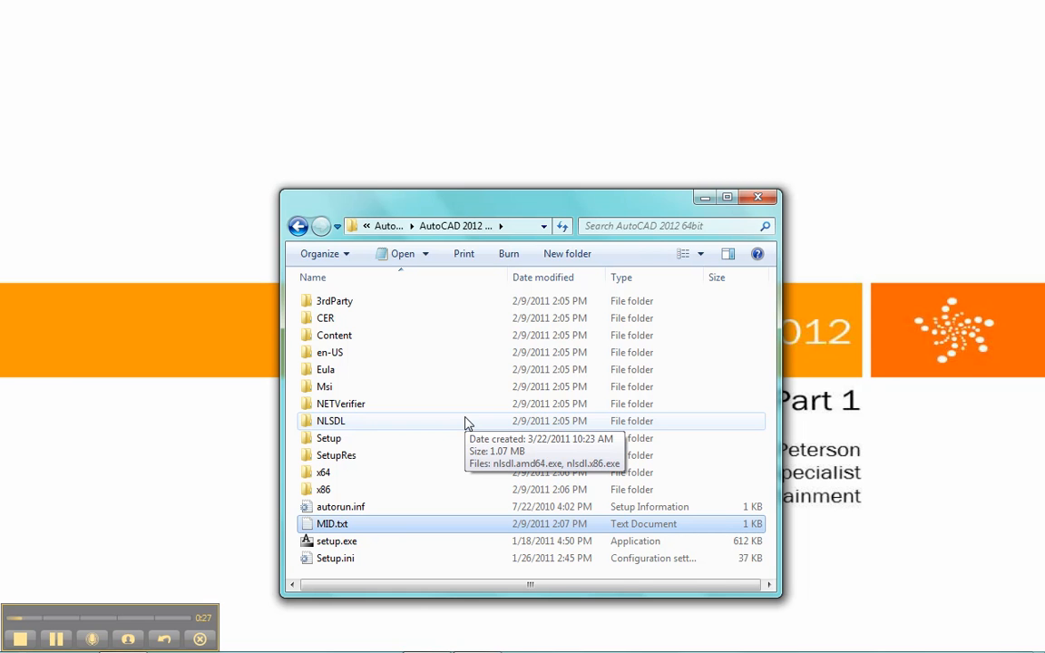
mouse_move(336, 558)
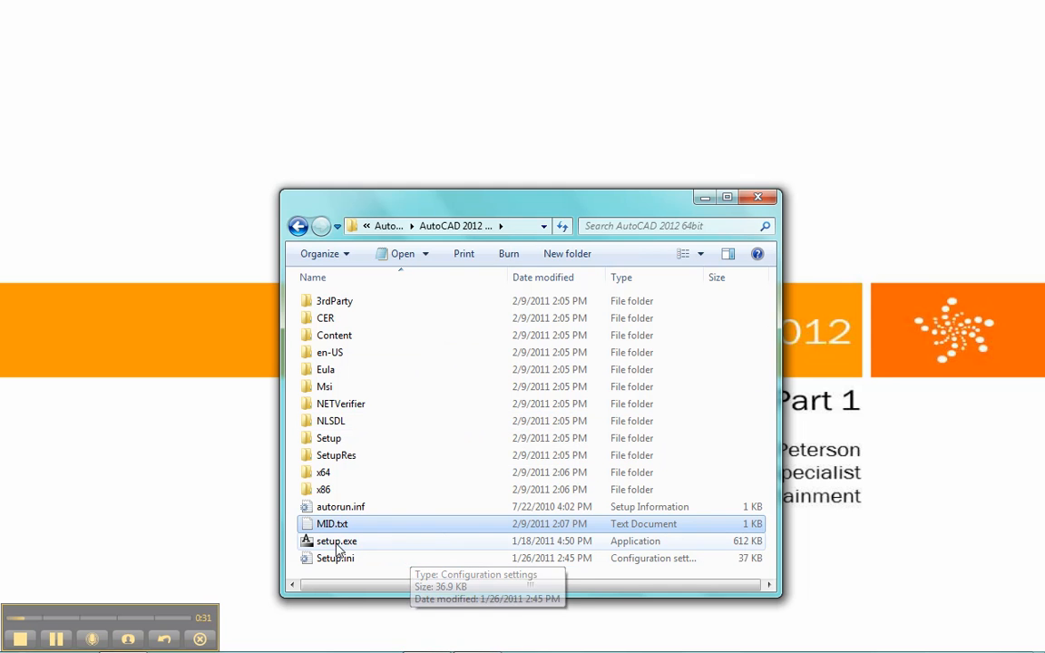
click(337, 541)
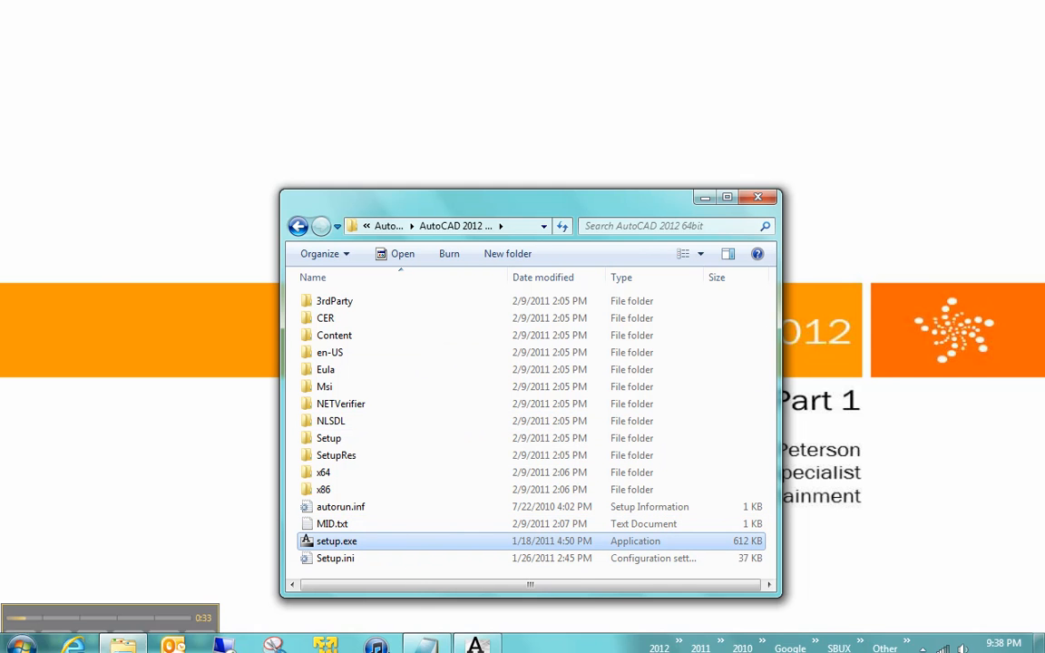
Step: Launch setup.exe and keep English as the installation instructions language
double_click(336, 540)
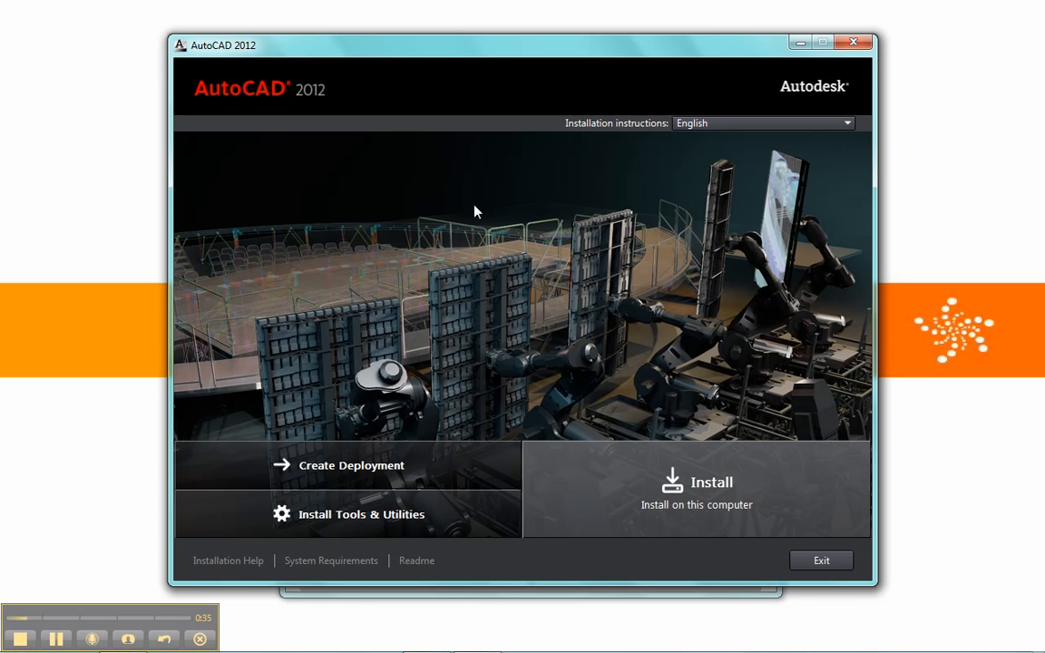
mouse_move(508, 188)
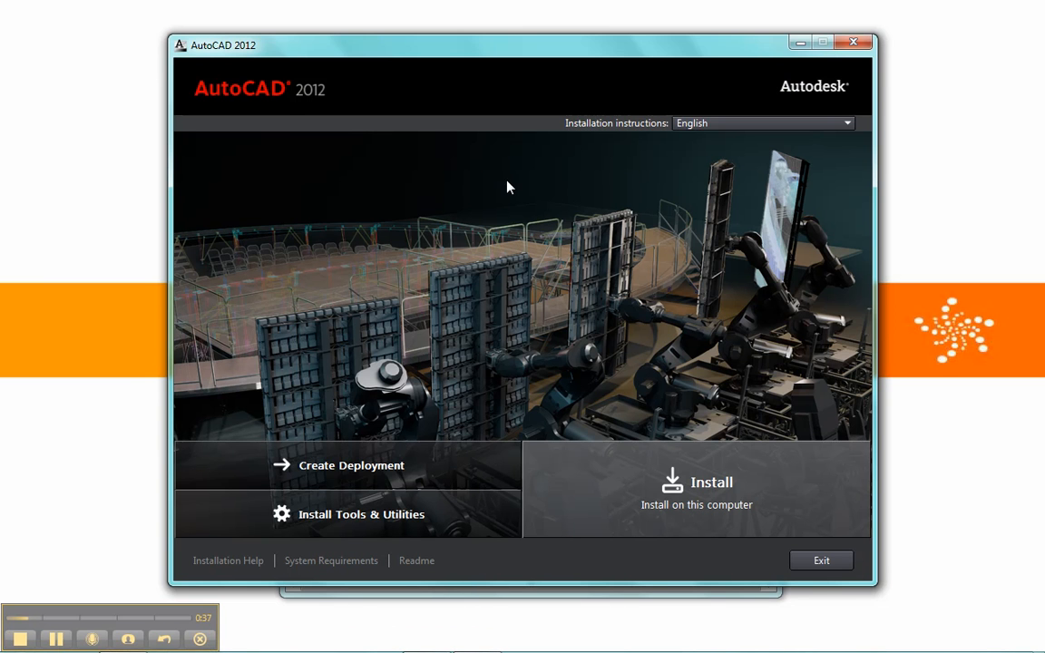
mouse_move(406, 373)
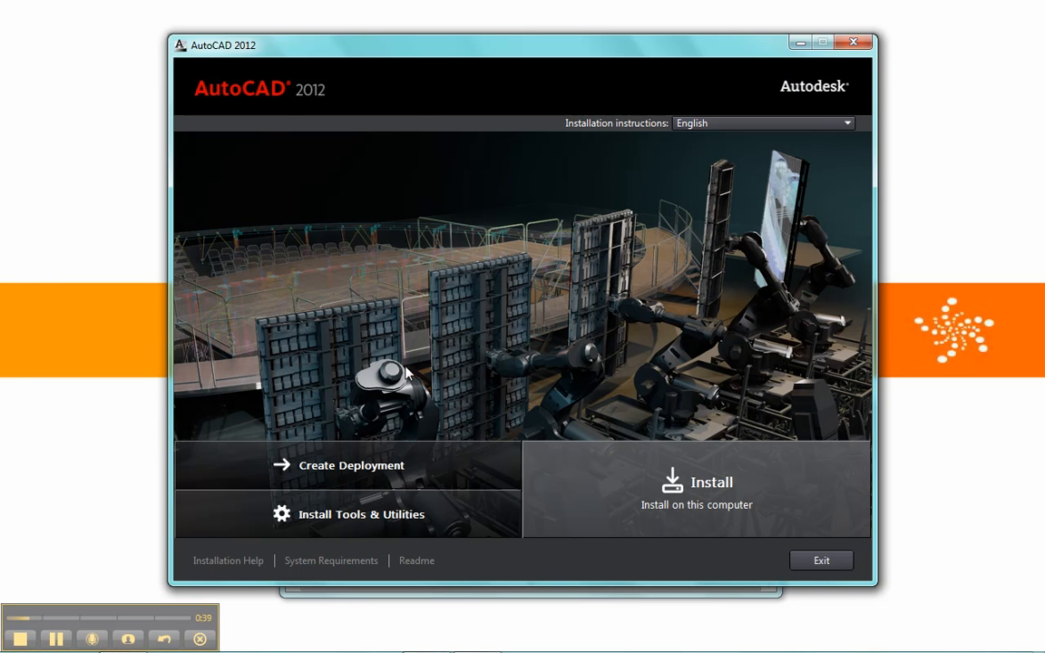
mouse_move(581, 269)
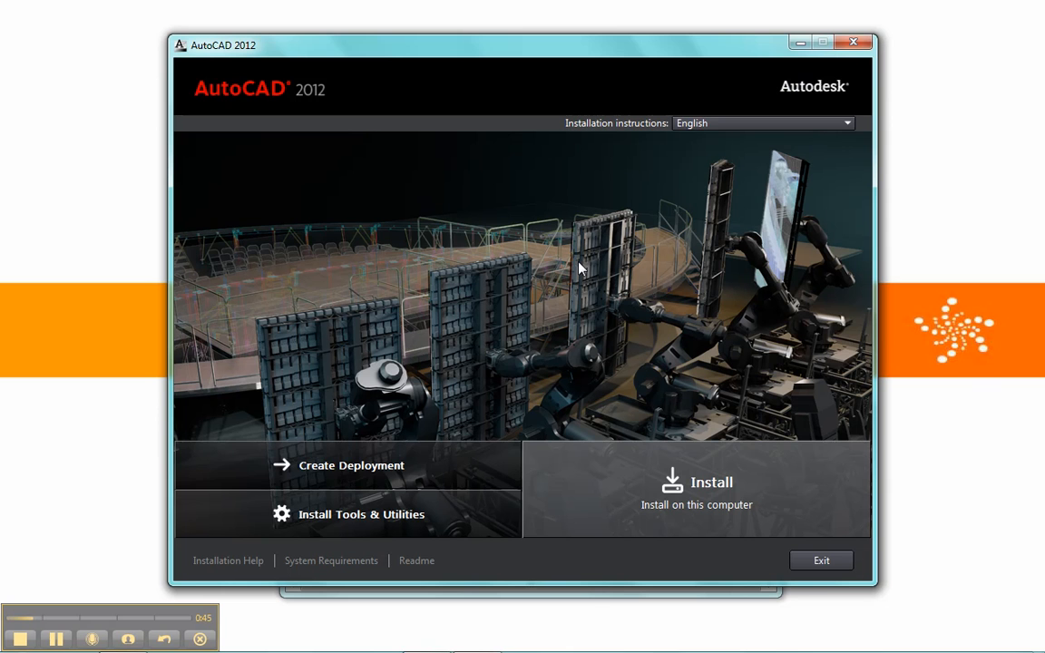
mouse_move(531, 515)
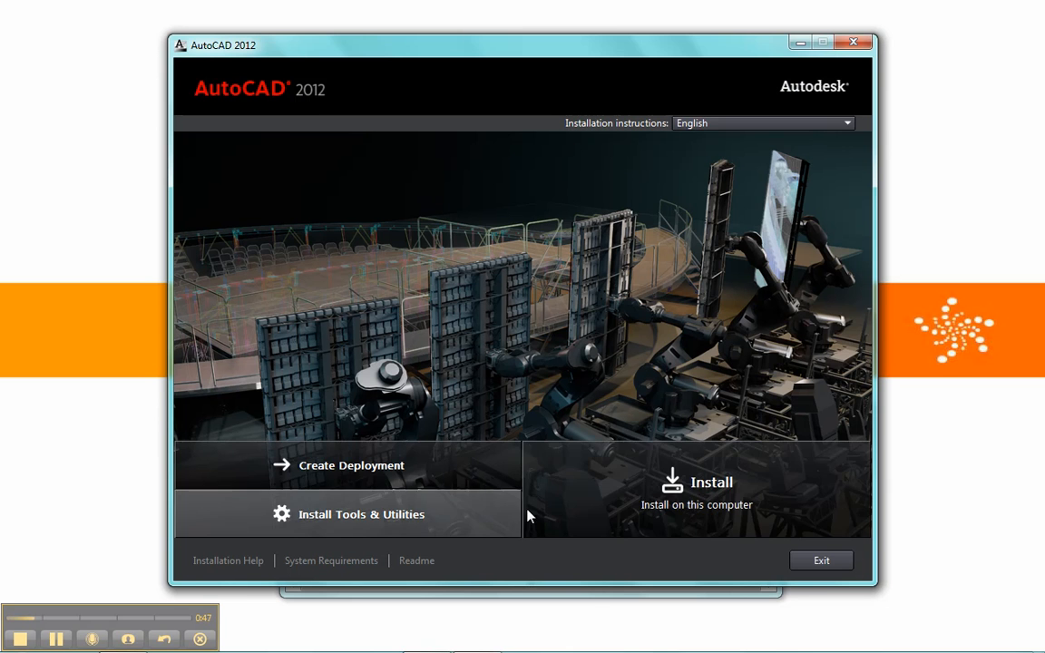
mouse_move(608, 373)
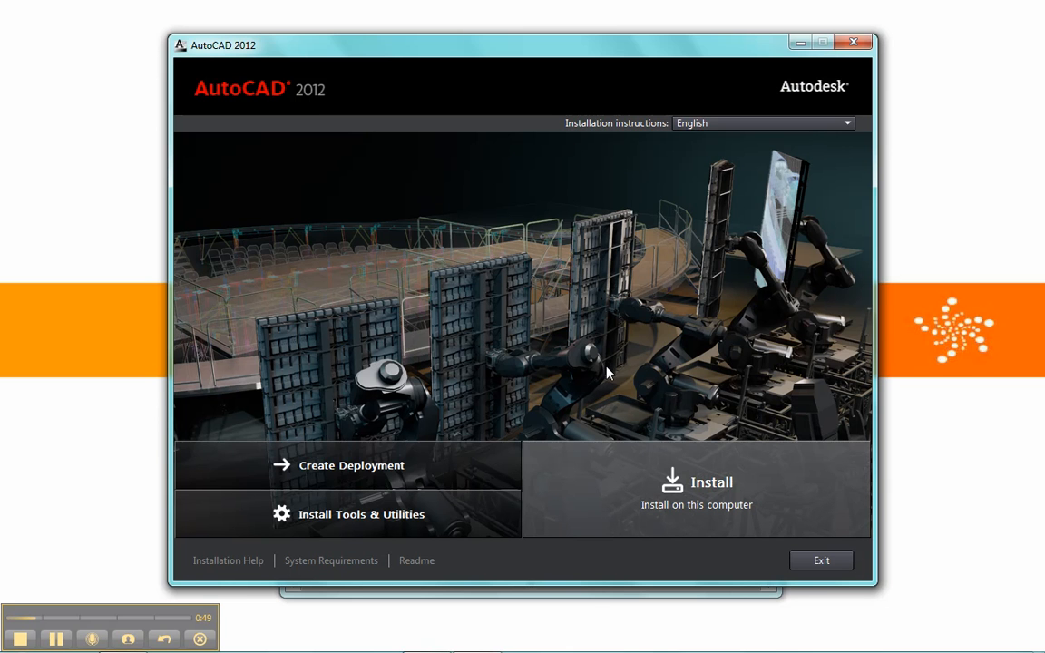
click(846, 122)
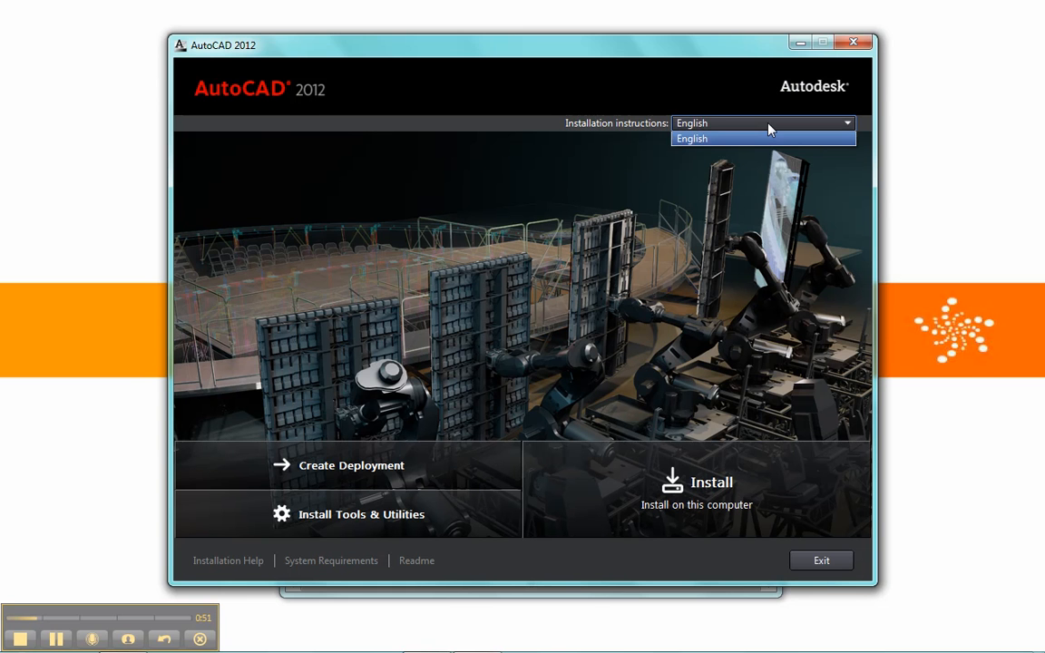
click(692, 138)
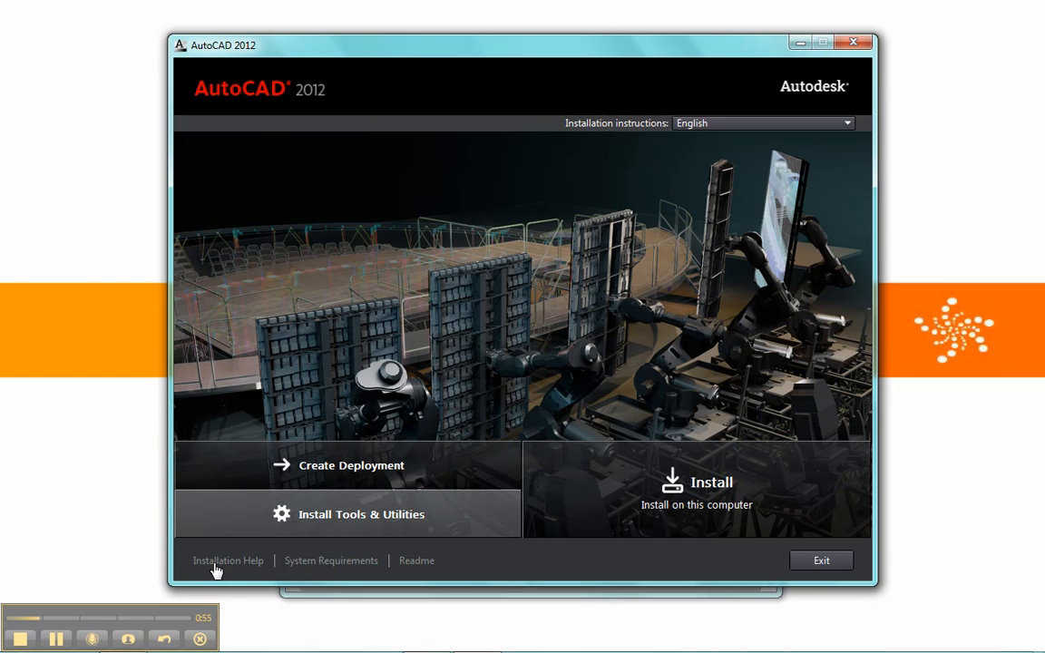
mouse_move(207, 513)
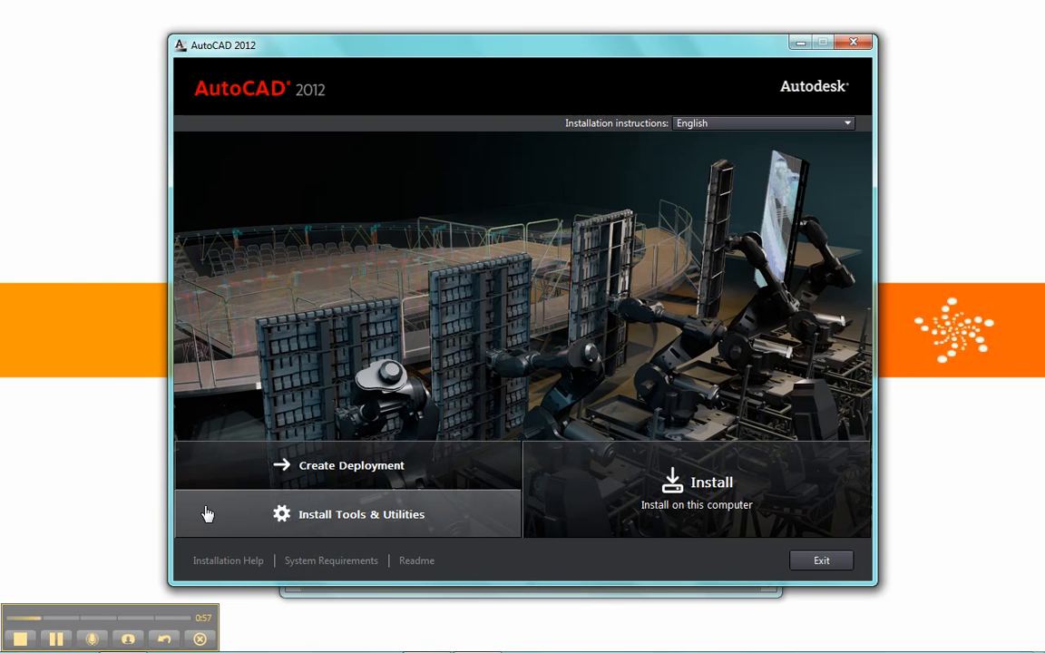
mouse_move(417, 531)
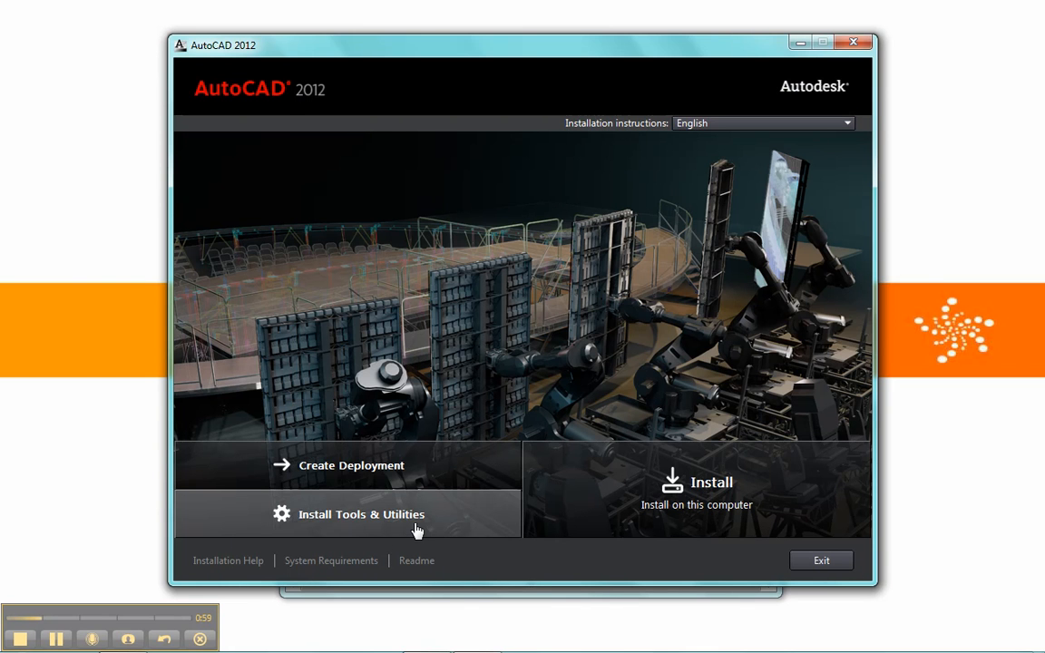
mouse_move(258, 568)
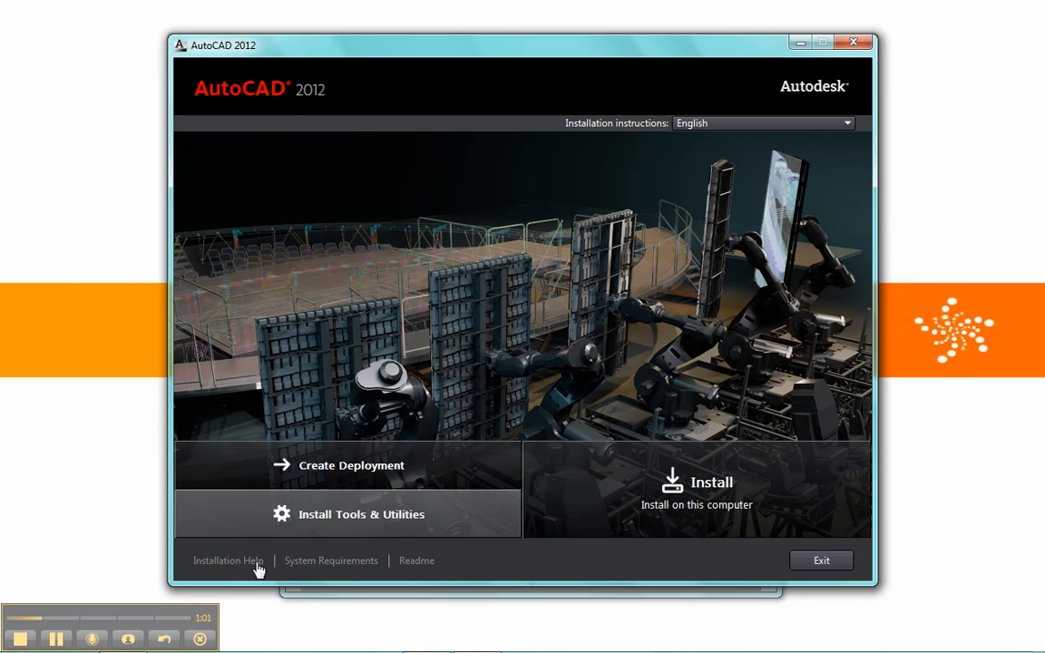
mouse_move(338, 565)
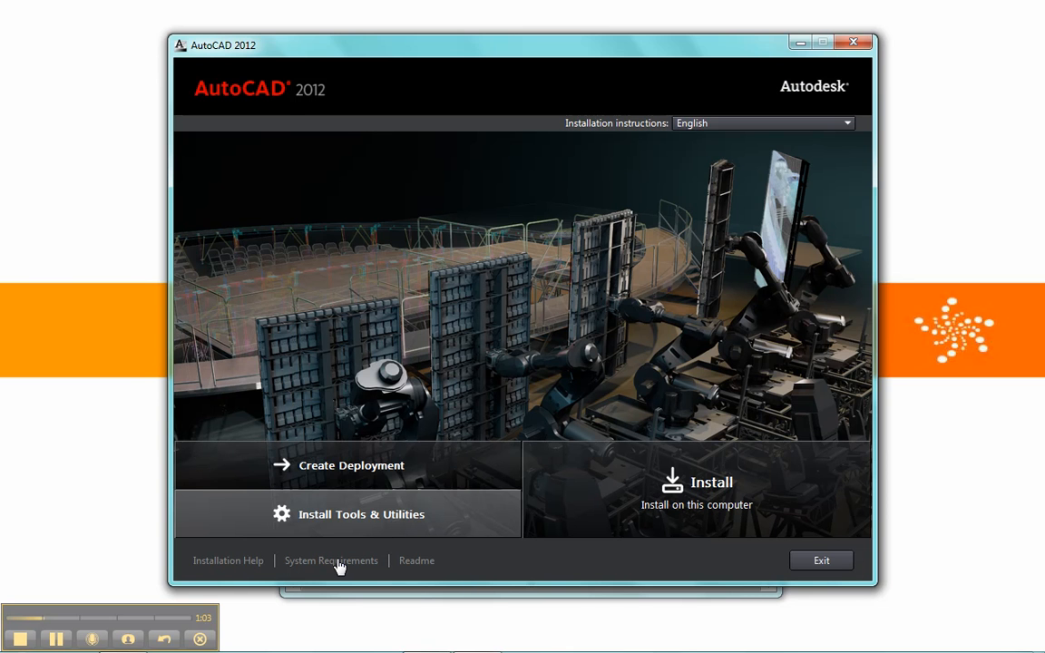
mouse_move(228, 560)
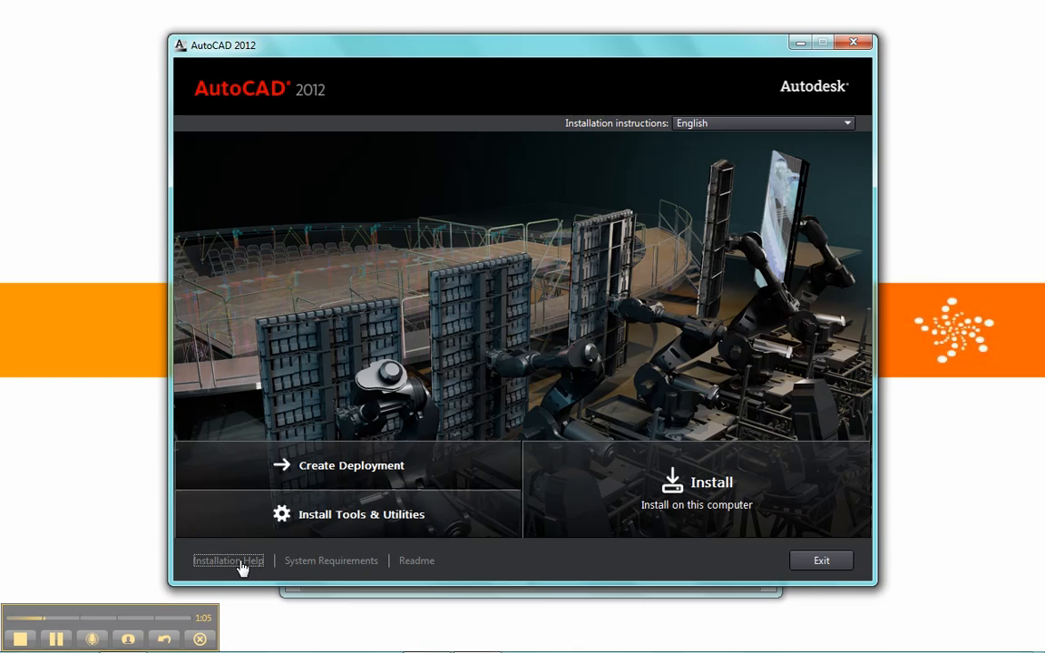
Step: Open Installation Help, then follow the Installation and Deployment FAQ link
click(228, 560)
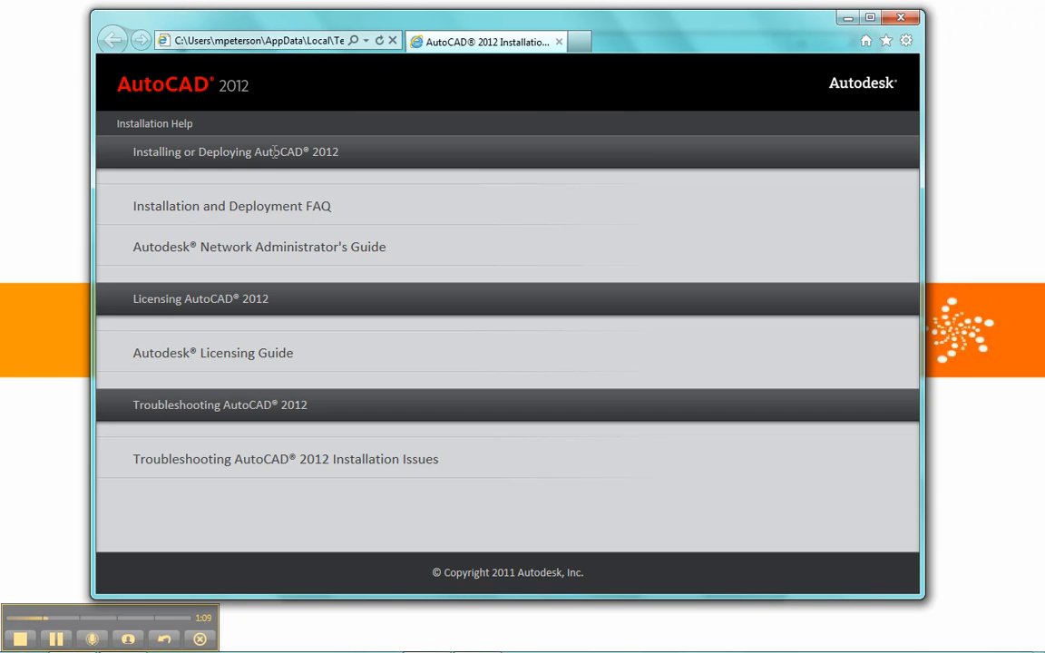
mouse_move(268, 247)
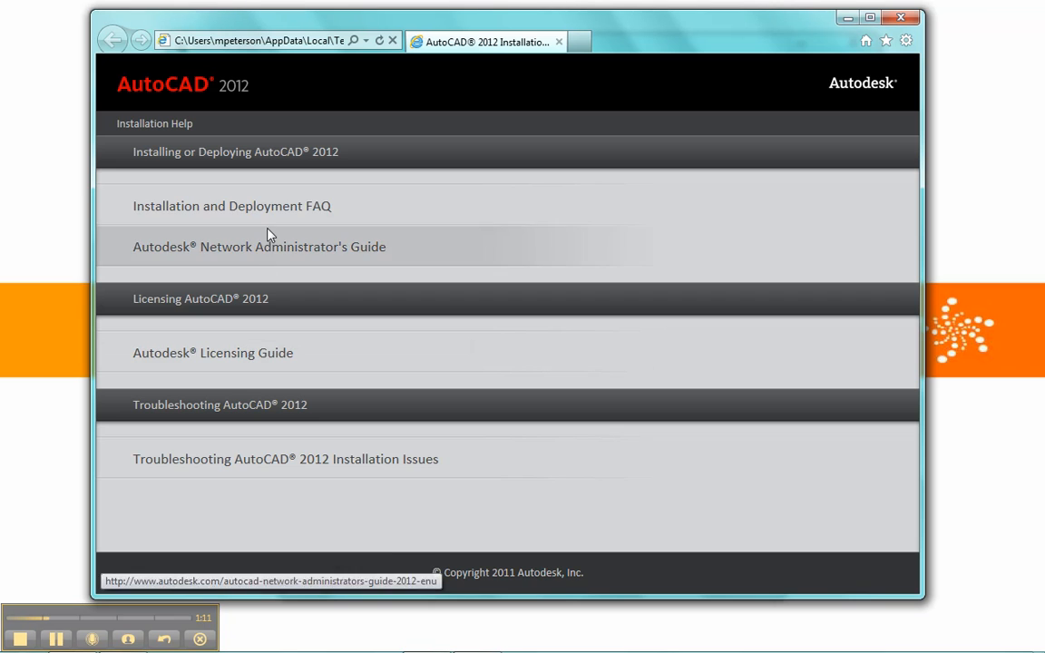
mouse_move(263, 224)
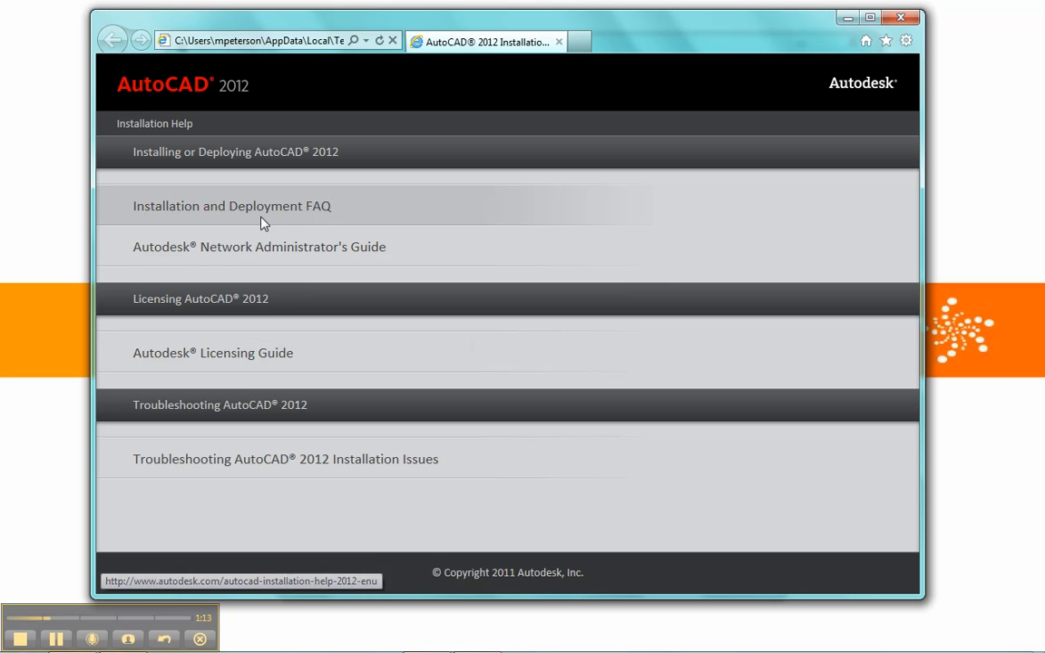
click(231, 205)
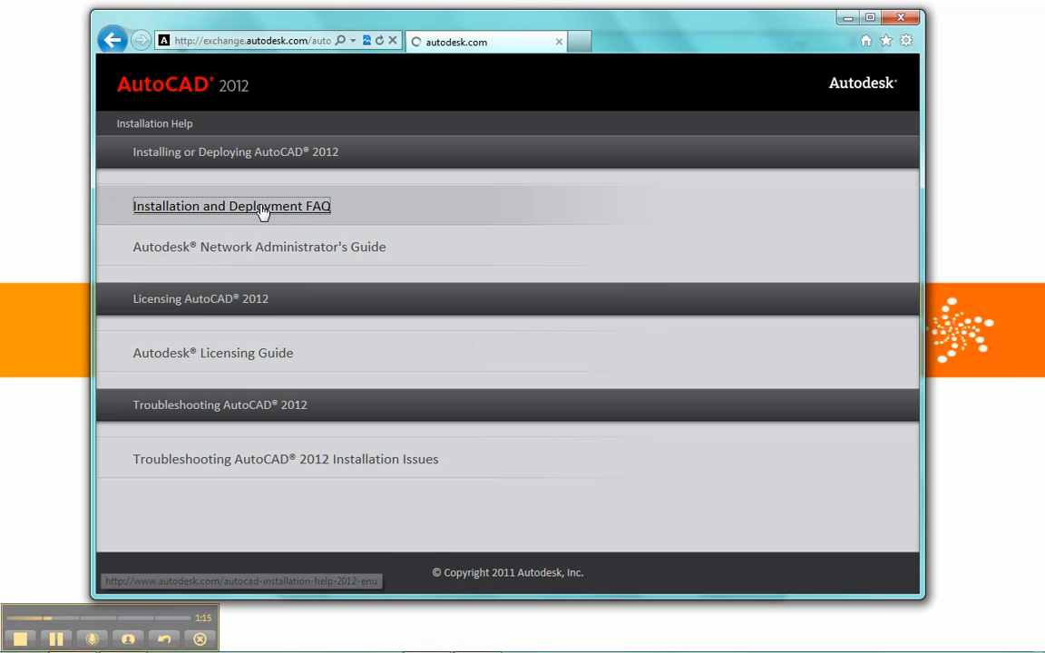
Step: View the Installation Overview FAQ on Autodesk Exchange, then show the help's Search tab
click(231, 206)
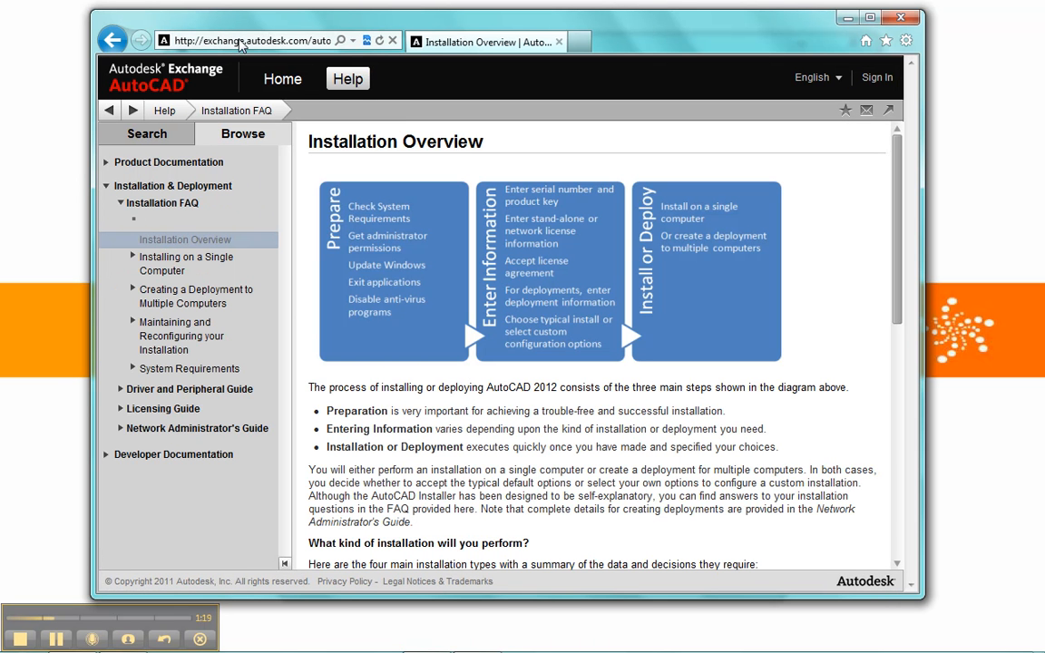
mouse_move(388, 79)
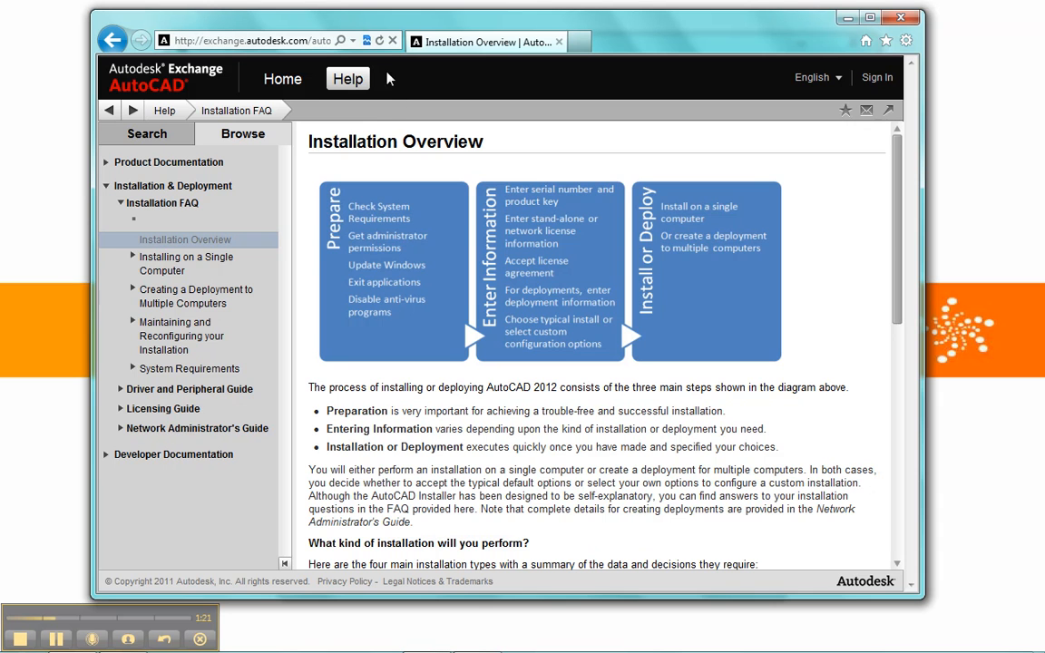
mouse_move(383, 112)
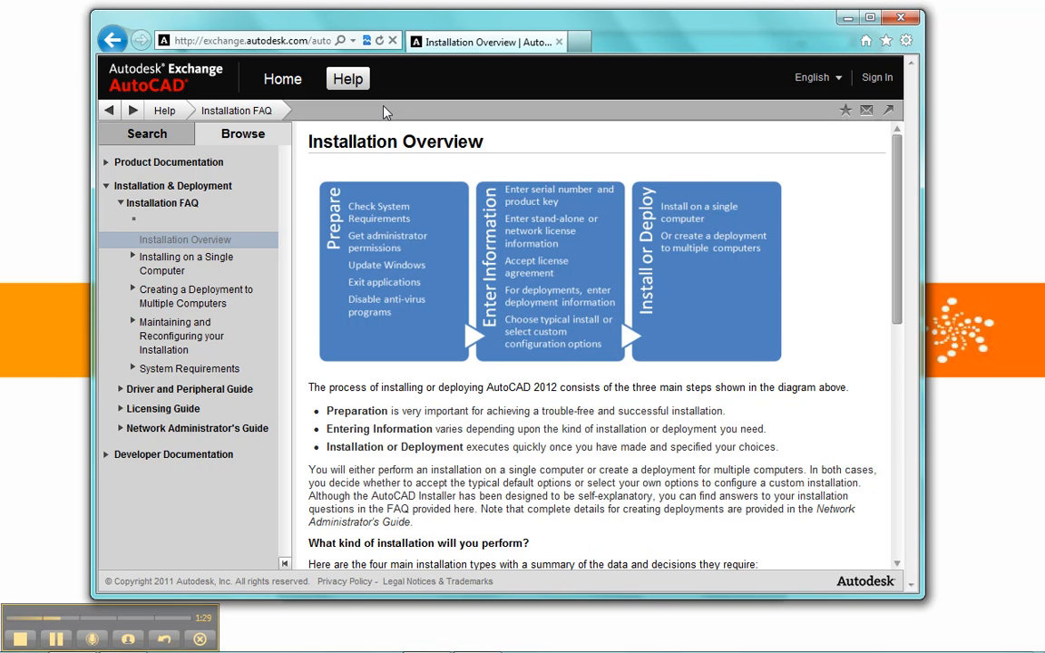
mouse_move(366, 164)
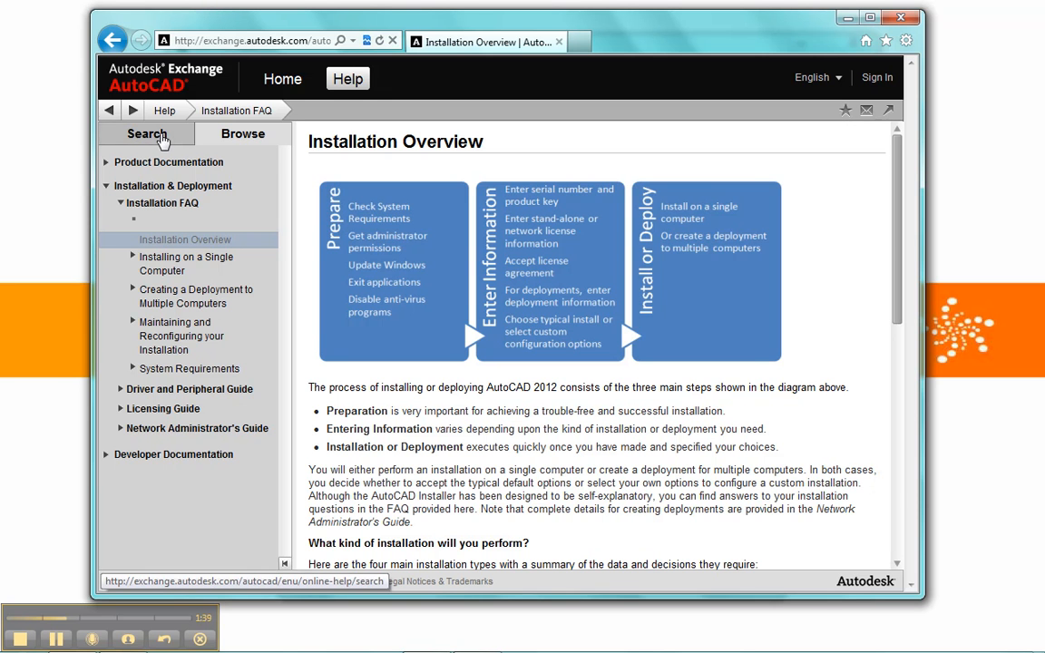
click(147, 134)
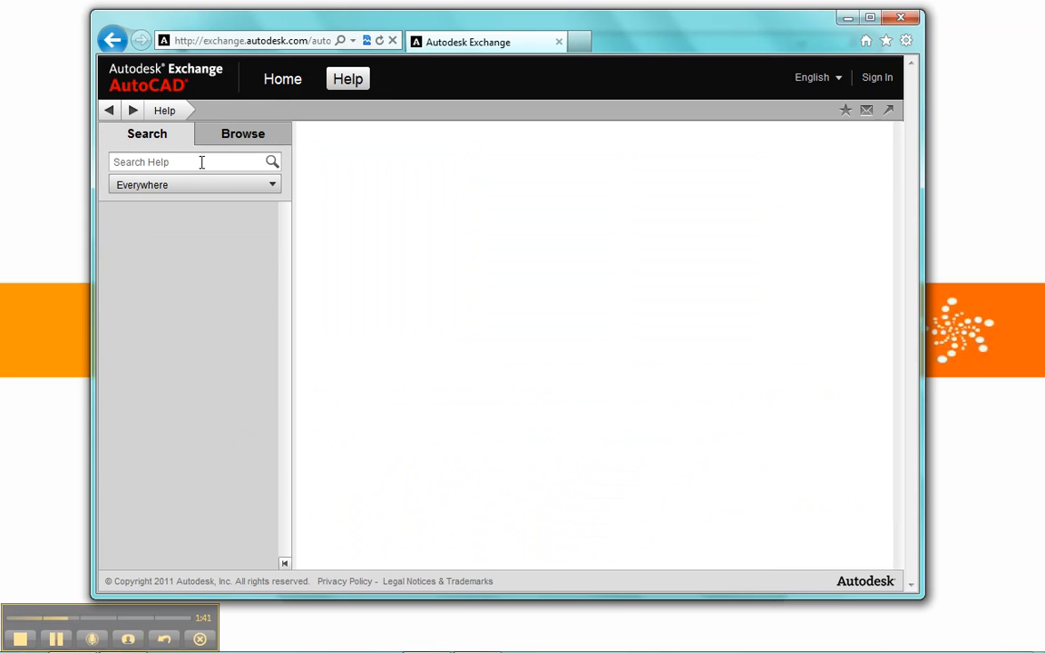
Step: Search the help for 'inventer', then switch to the Browse tab after no results
click(191, 161)
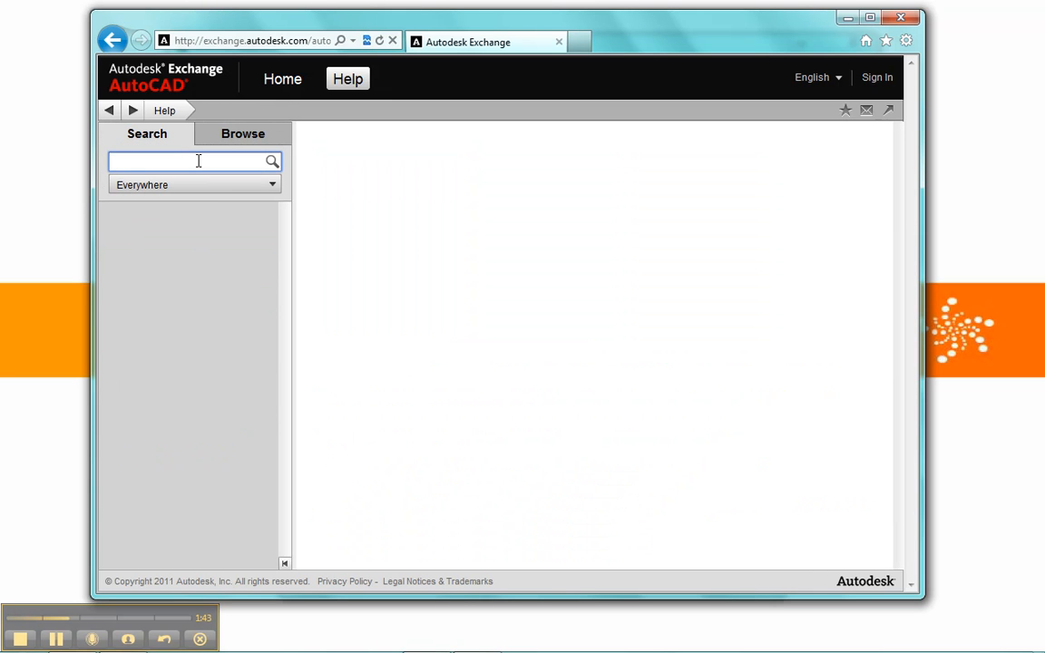
text(invent)
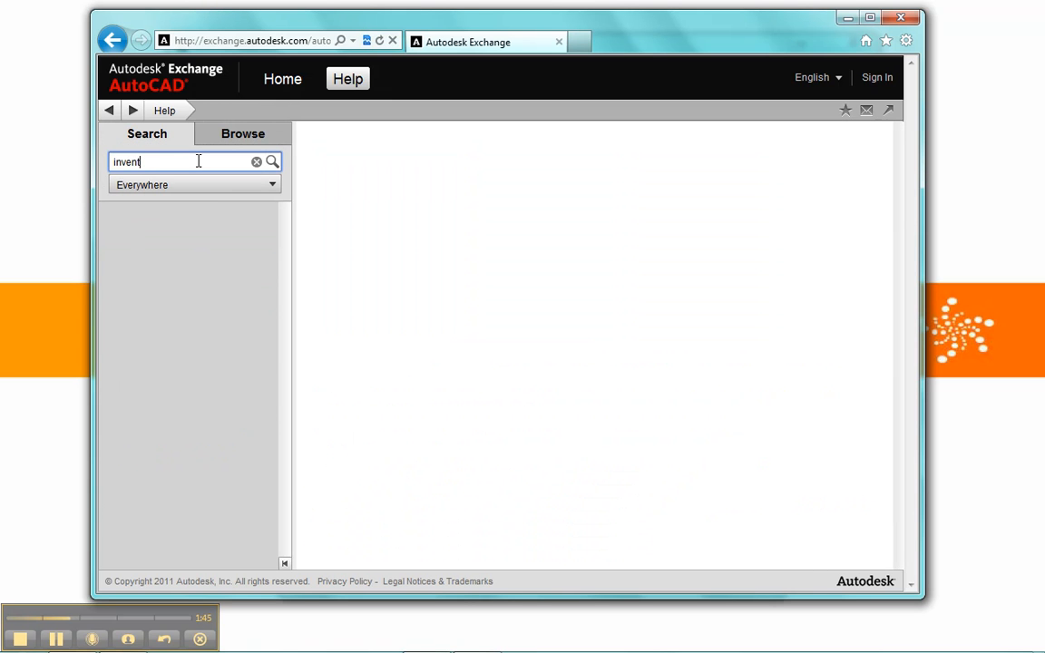
text(er)
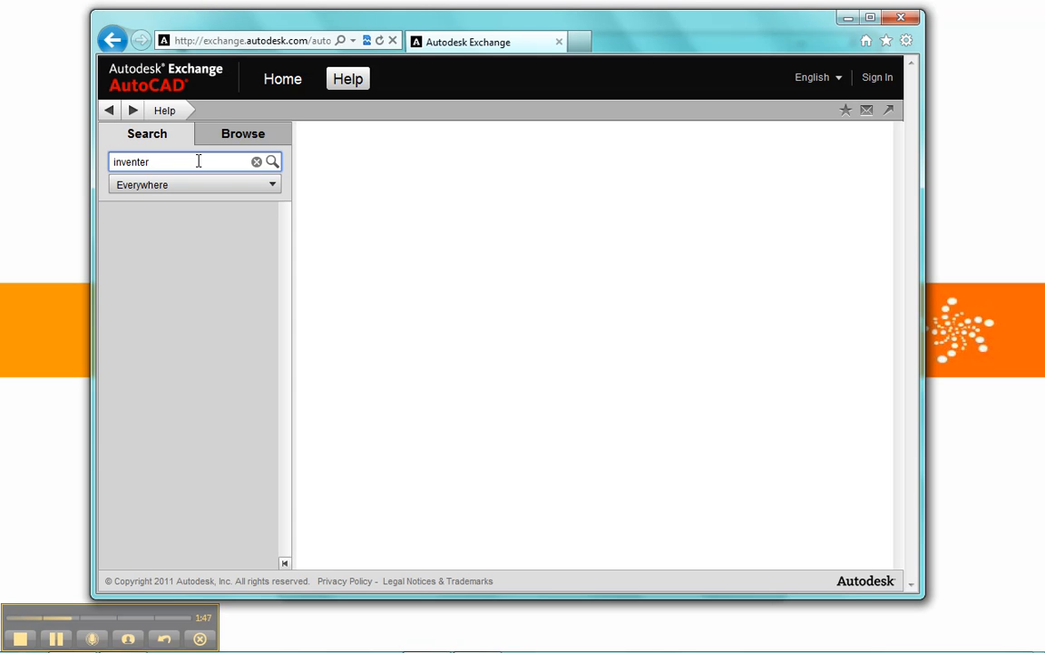
click(272, 161)
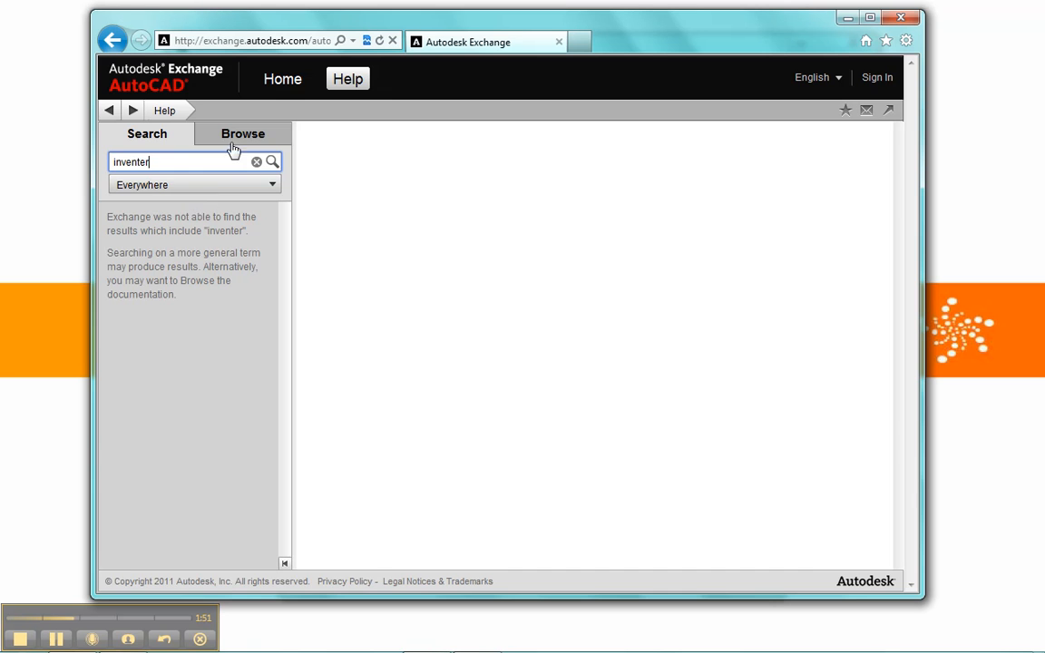
click(242, 133)
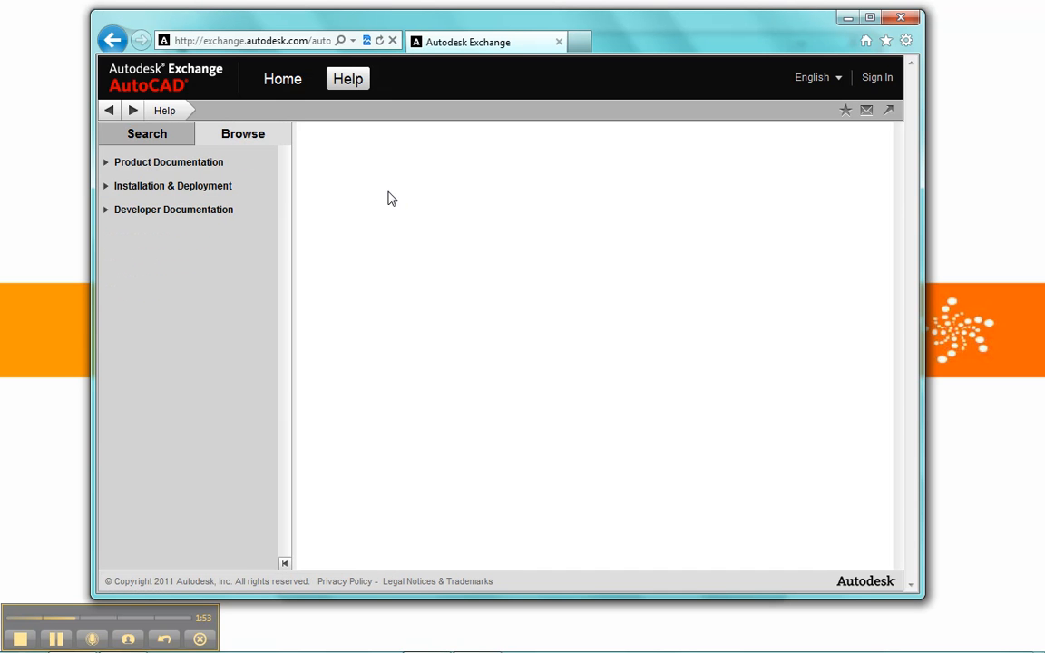
mouse_move(662, 134)
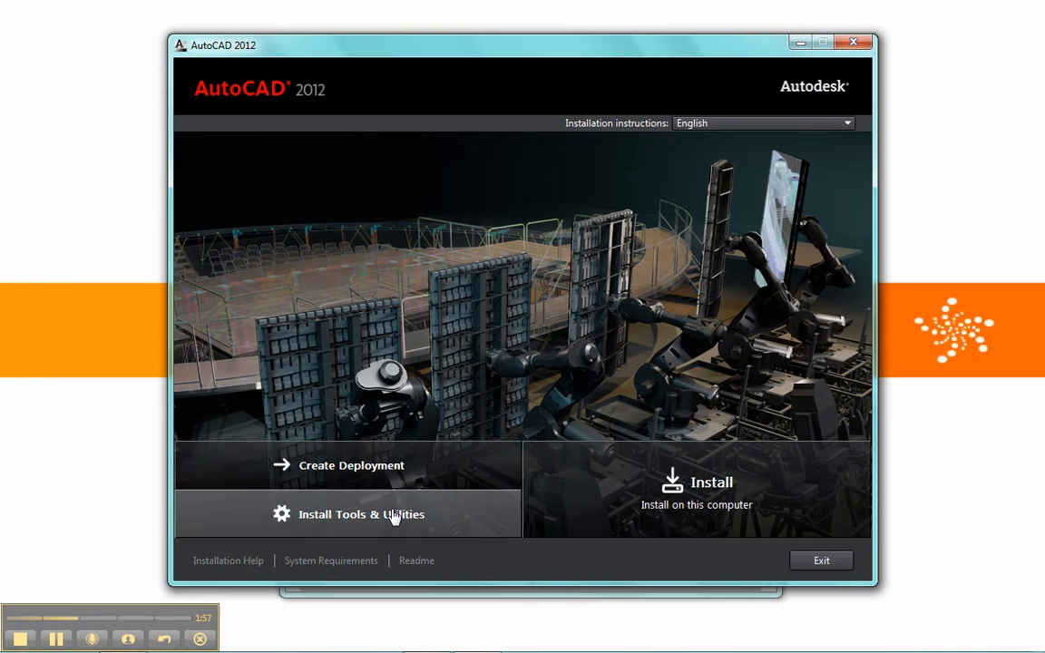
click(228, 560)
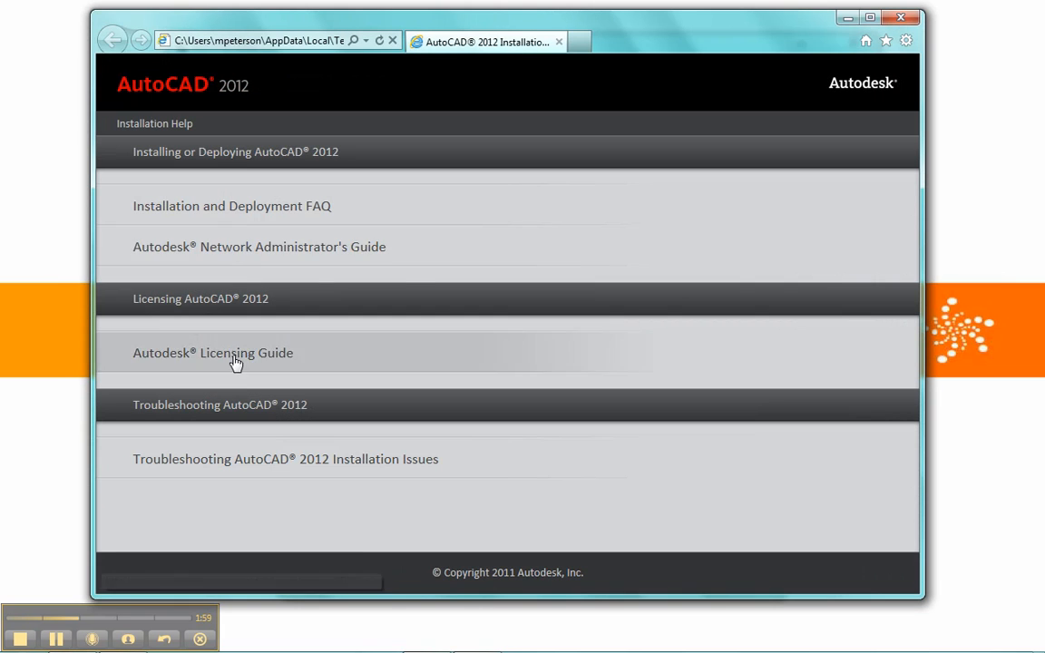
mouse_move(186, 360)
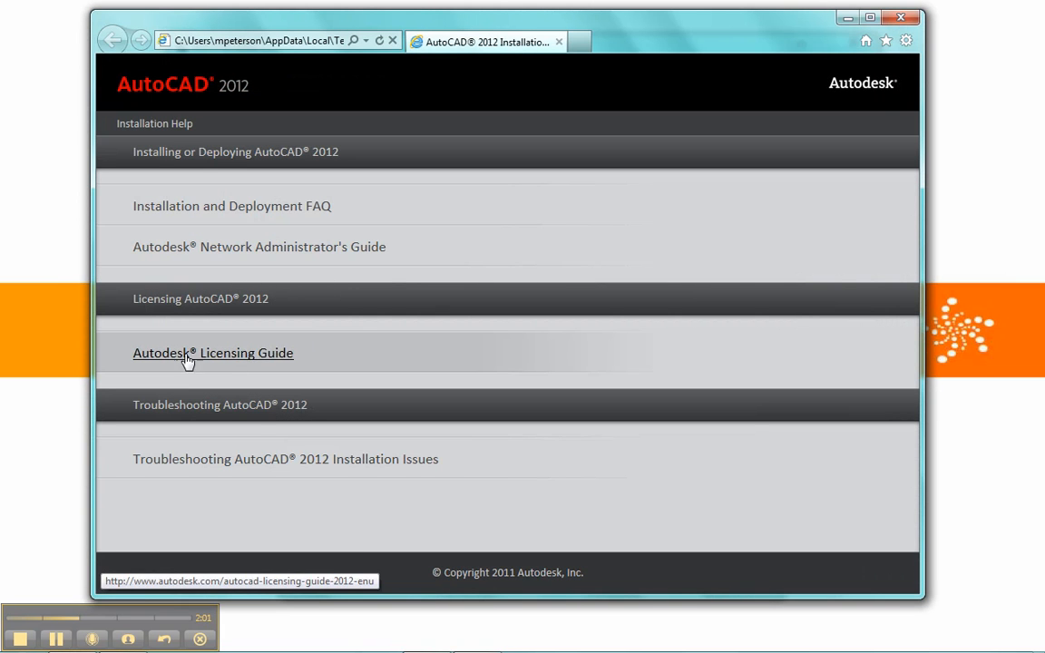
mouse_move(342, 518)
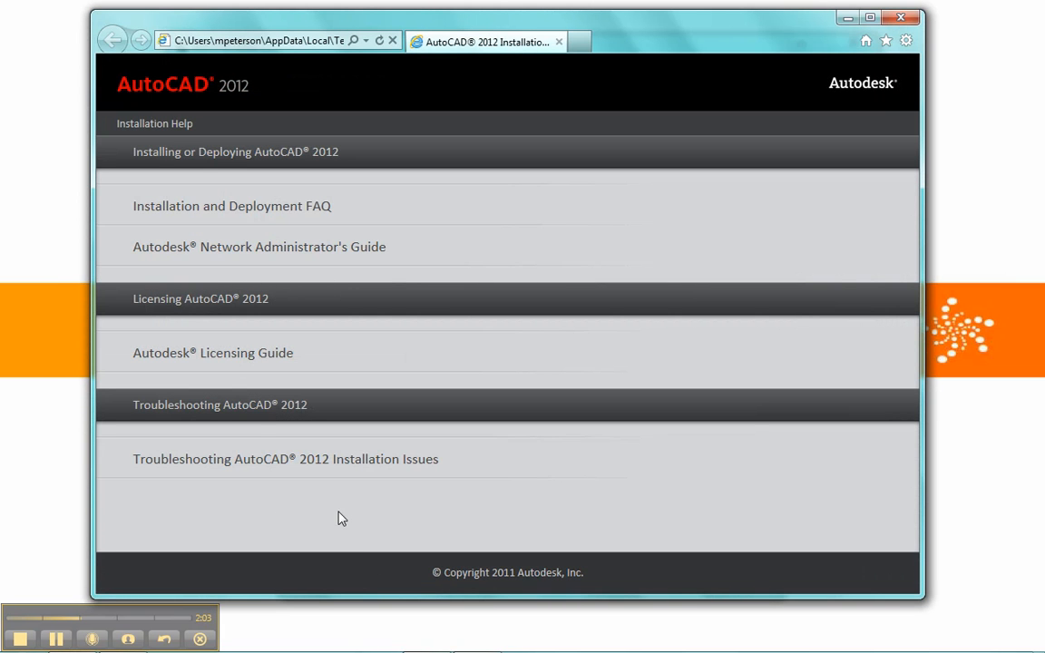
mouse_move(571, 241)
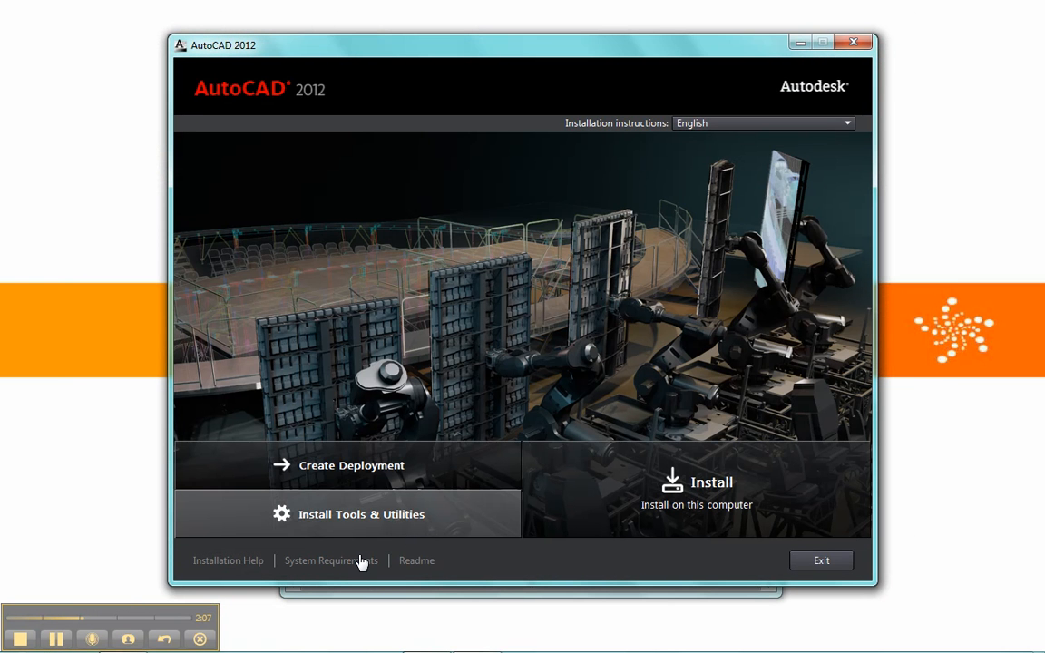
click(331, 560)
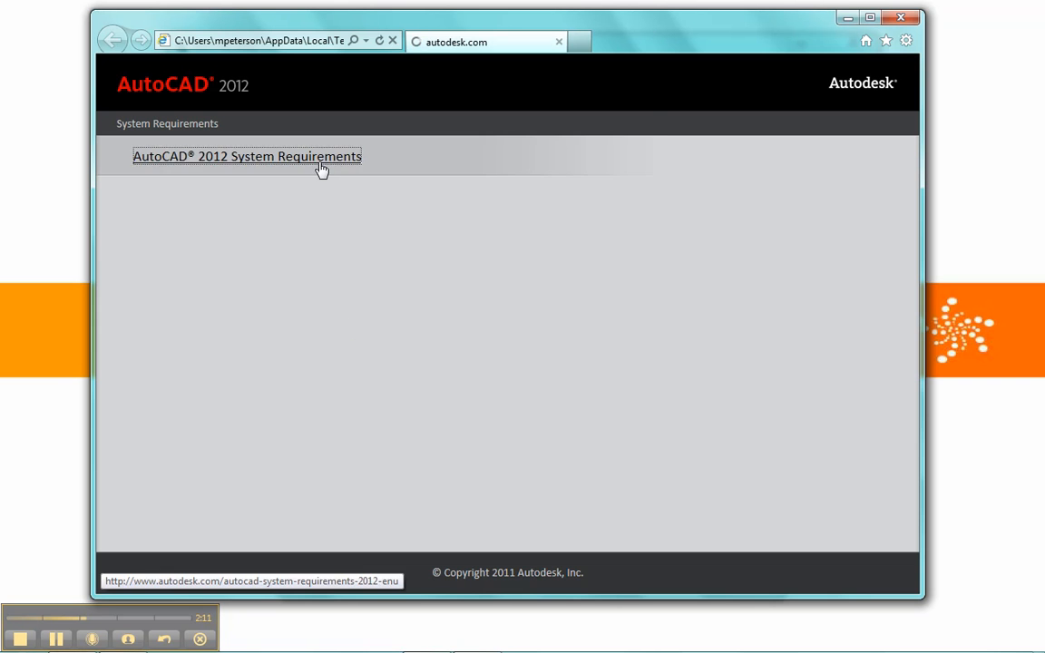
click(246, 156)
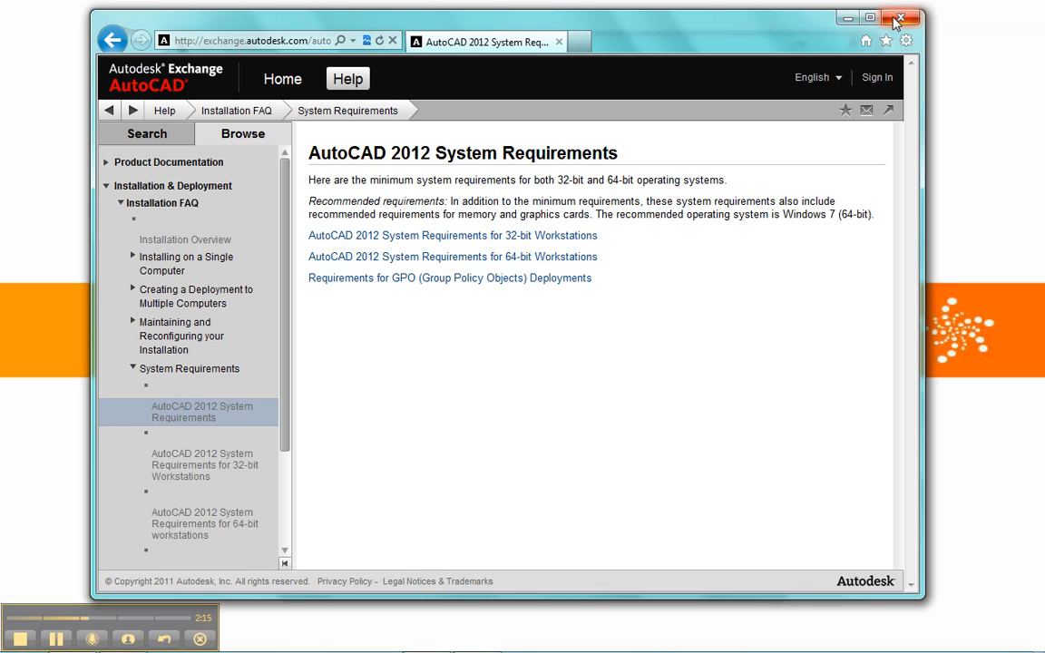
click(901, 18)
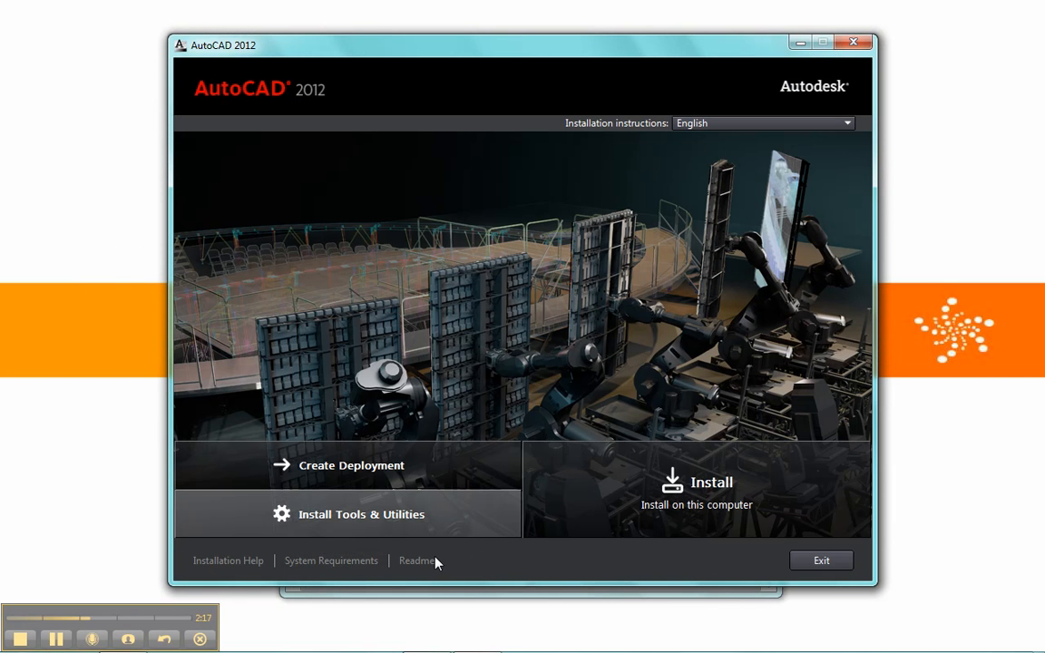
click(416, 559)
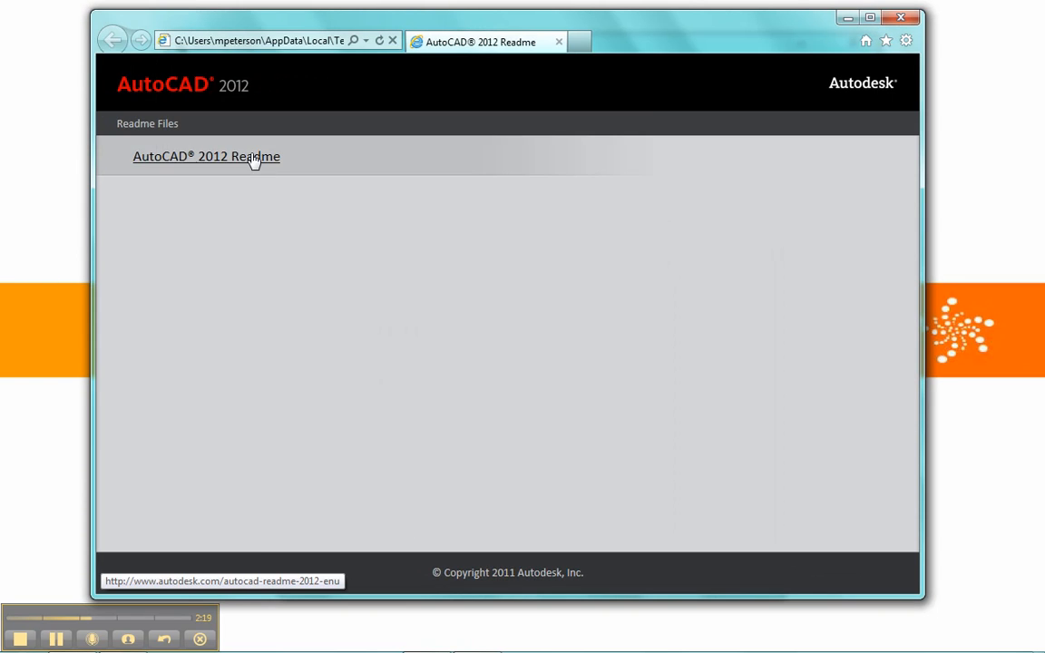
click(206, 156)
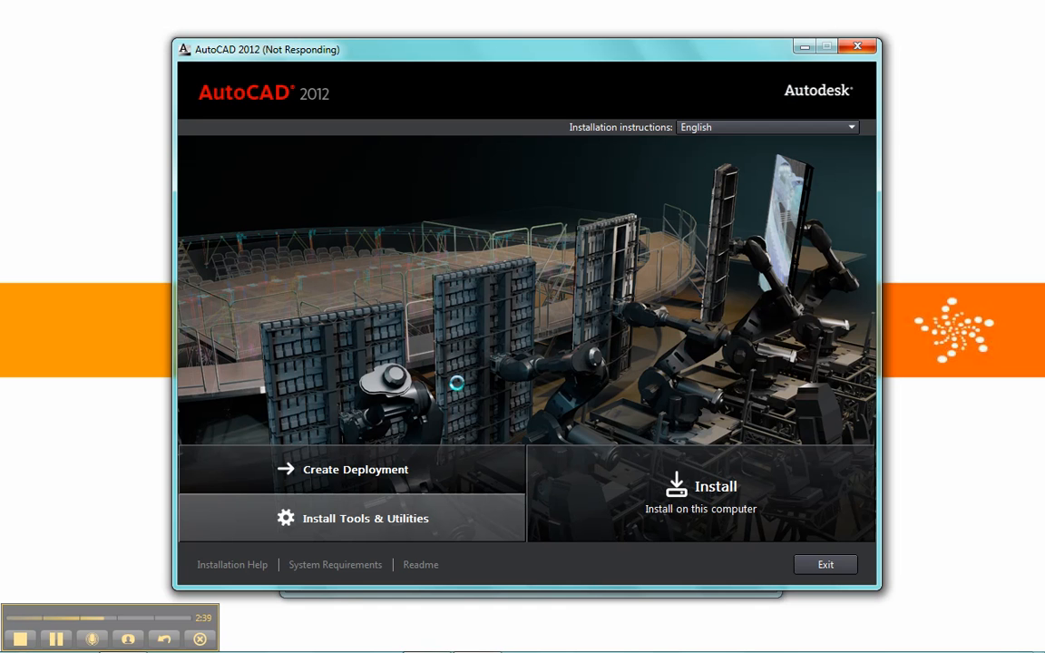
Step: Choose Install Tools & Utilities to show the Configure Installation page with CAD Manager Tools
click(366, 519)
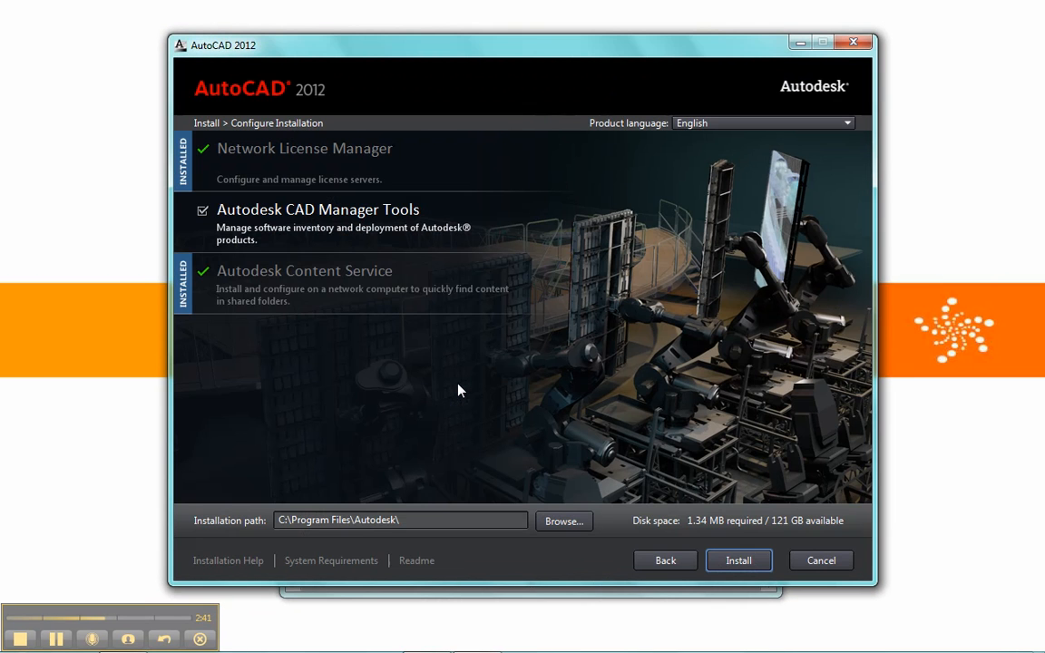
mouse_move(297, 170)
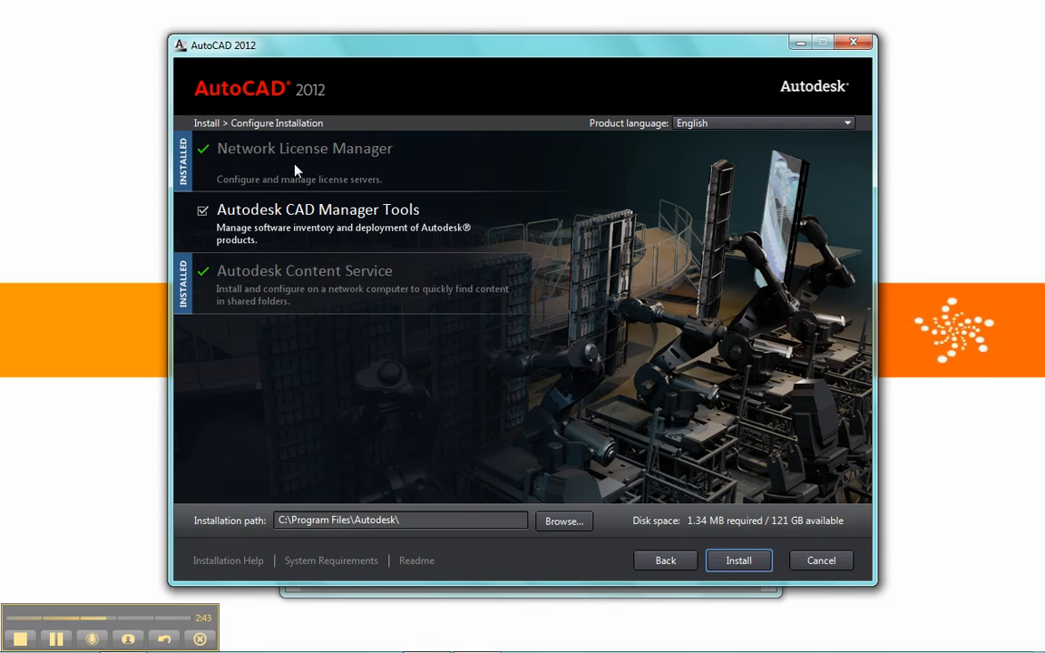
mouse_move(301, 168)
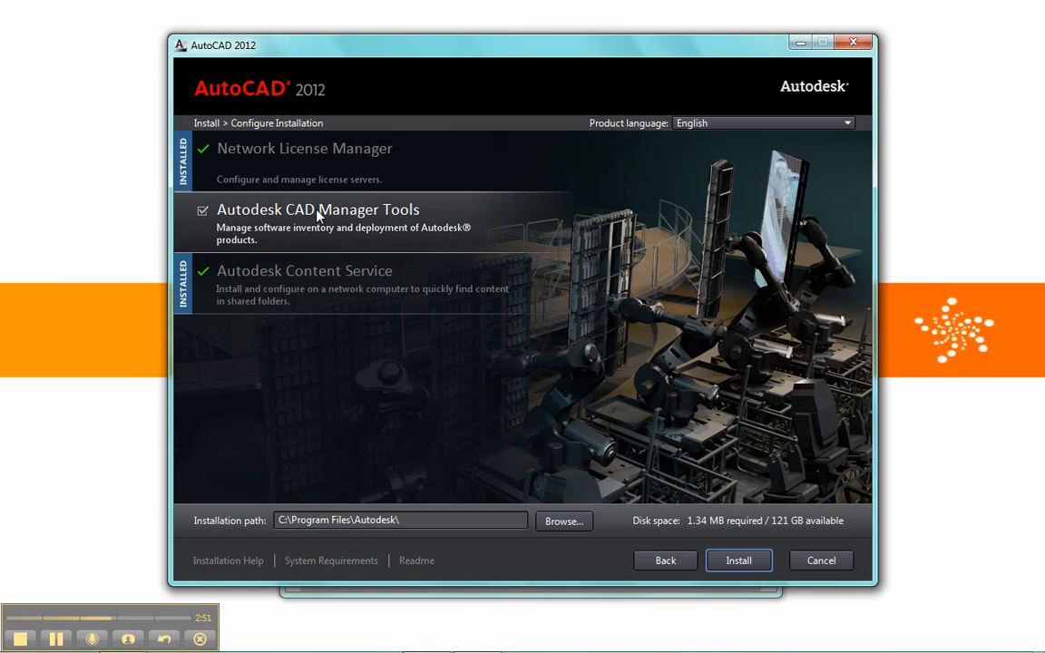
mouse_move(269, 240)
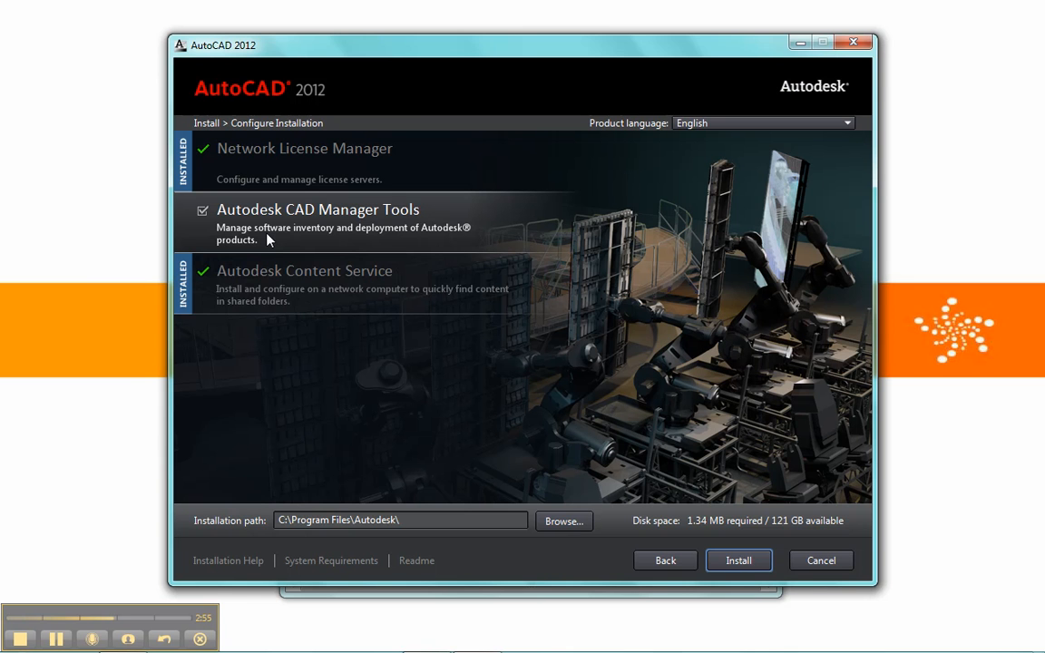
mouse_move(307, 243)
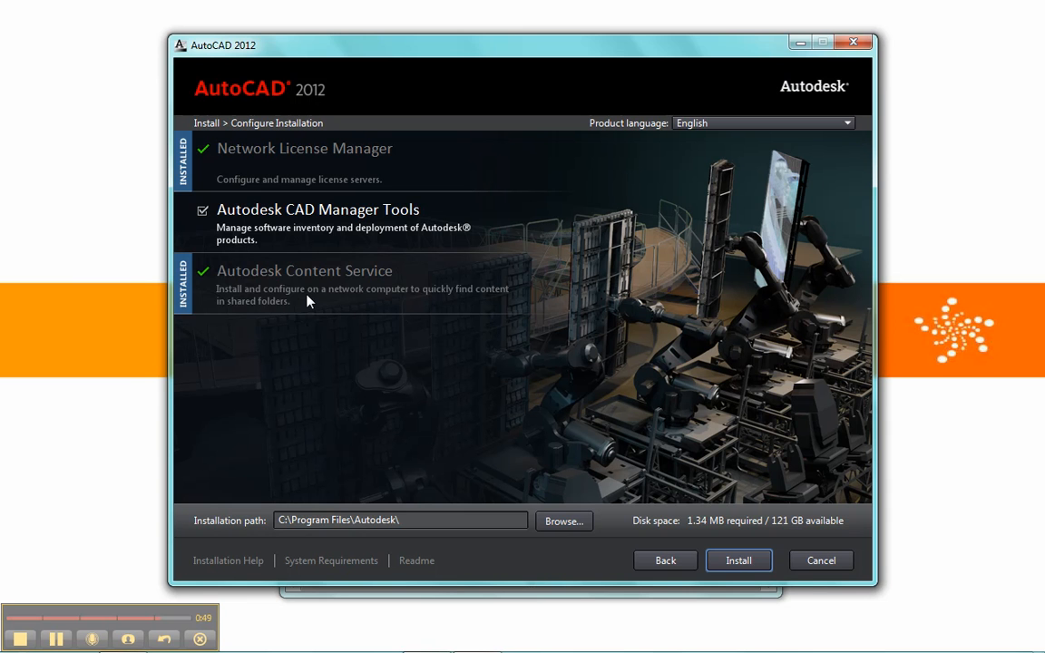
mouse_move(264, 293)
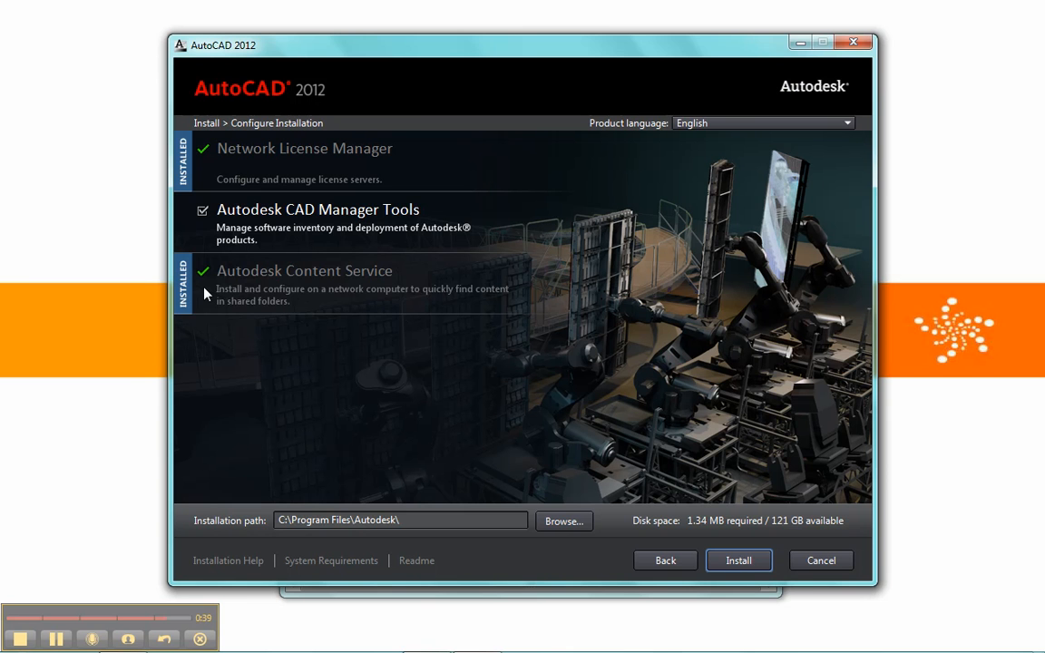
mouse_move(463, 382)
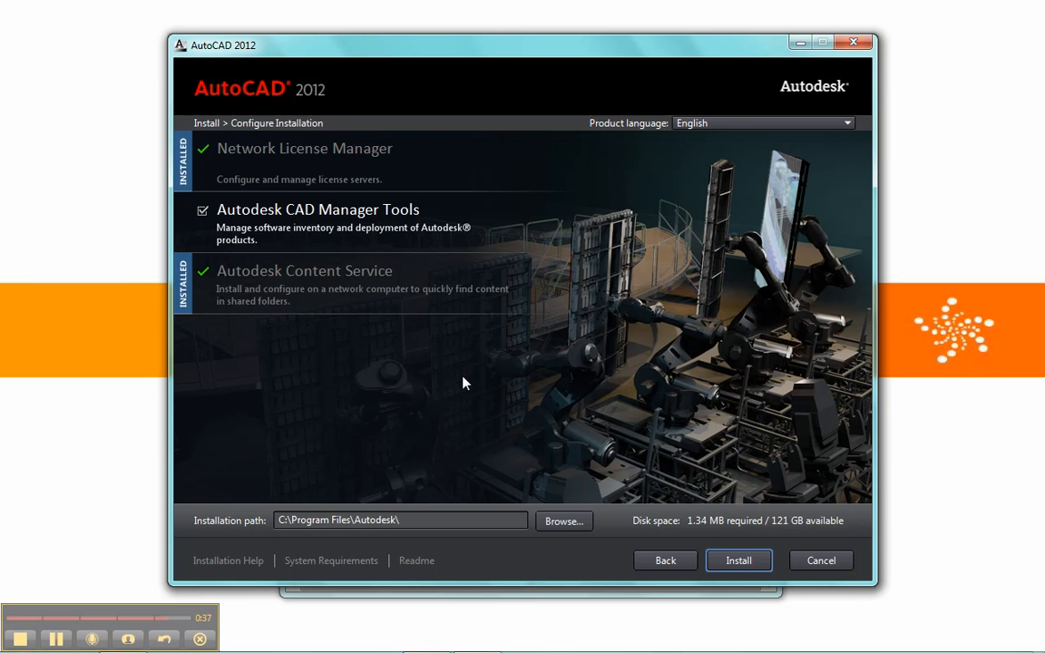
mouse_move(354, 536)
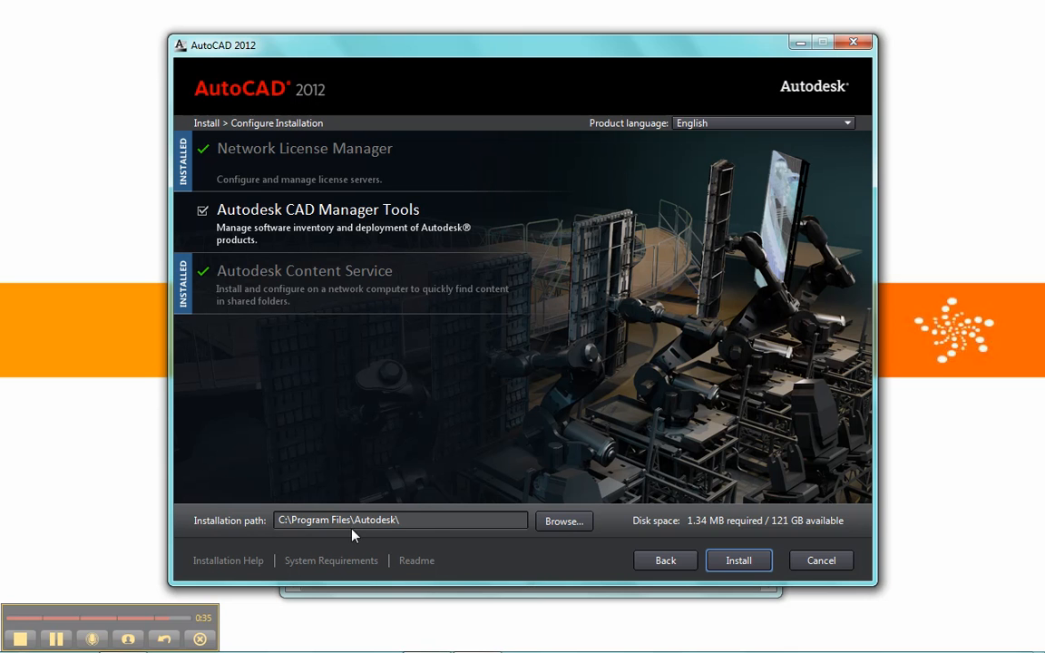
mouse_move(471, 521)
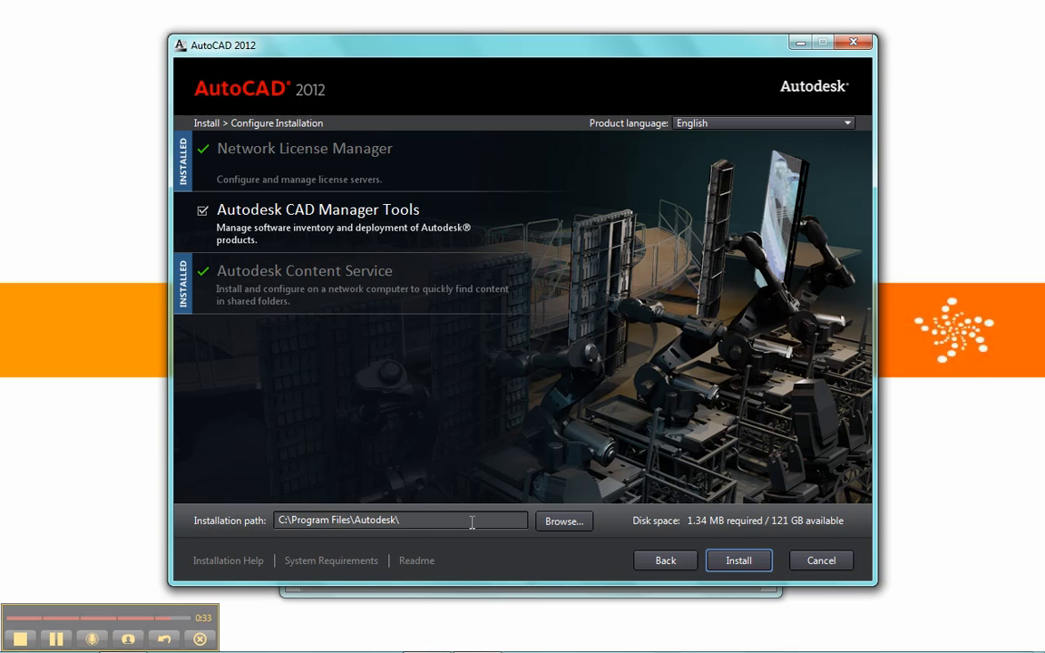
mouse_move(687, 535)
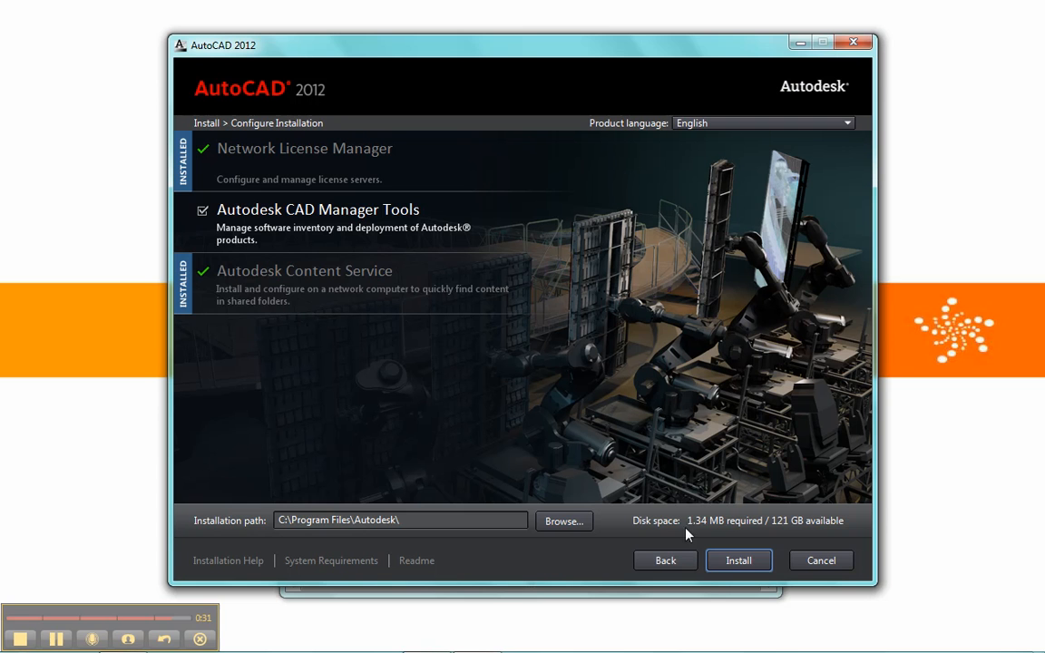